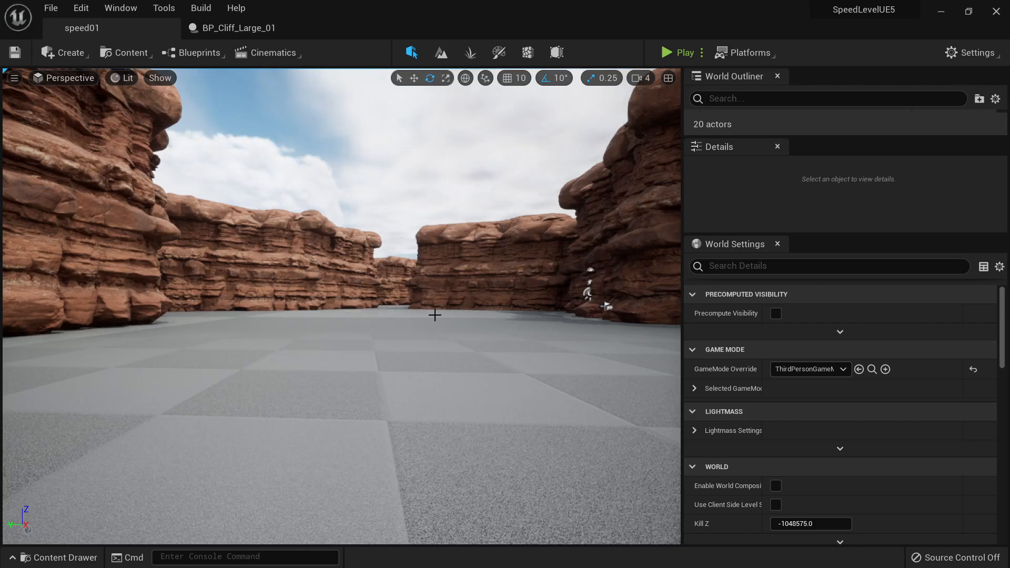
# - Close the BP_Cliff_Large_01 editor and bring up the Content Drawer over the canyon level
pyautogui.click(238, 28)
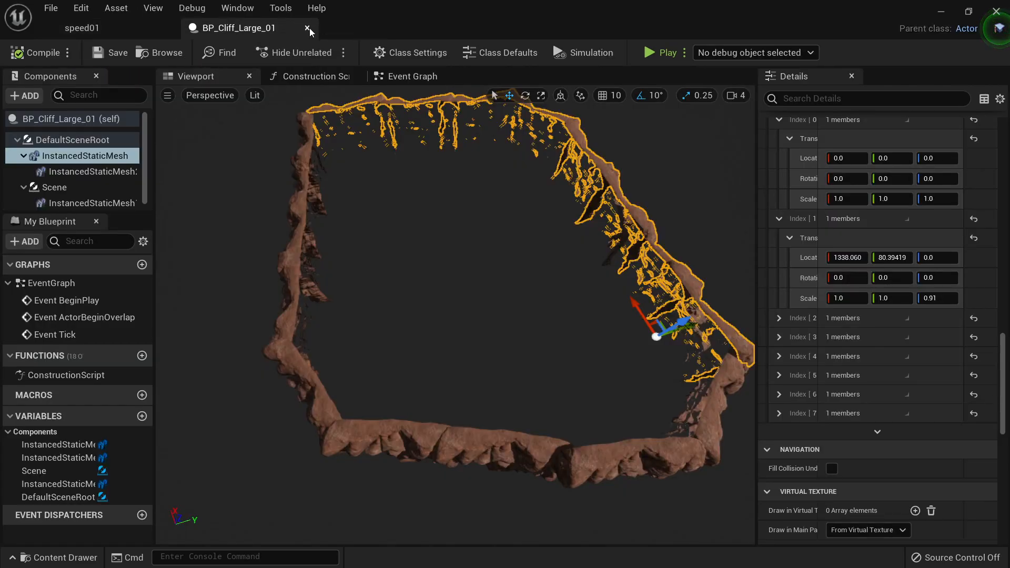
pyautogui.click(307, 28)
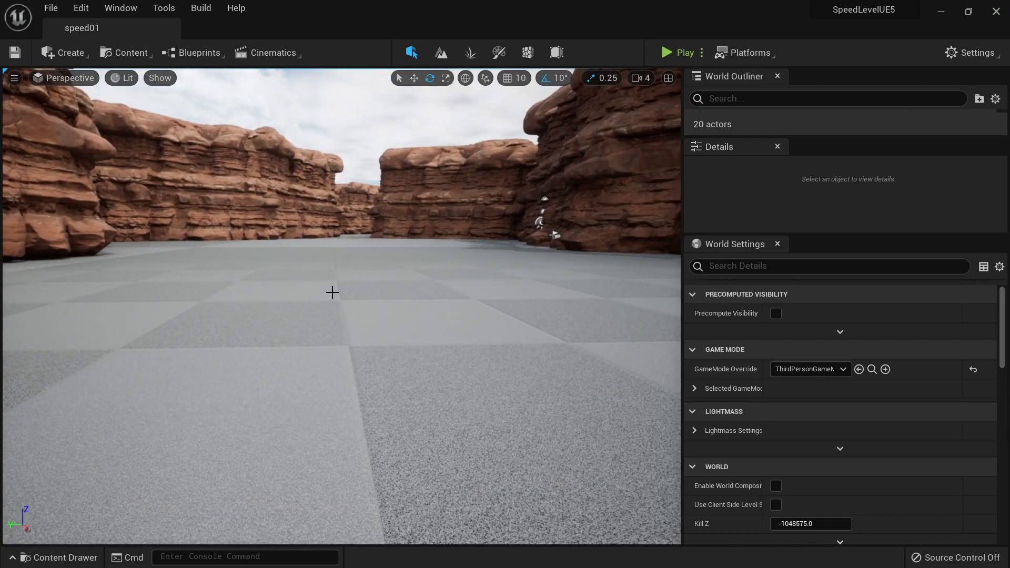
pyautogui.click(59, 557)
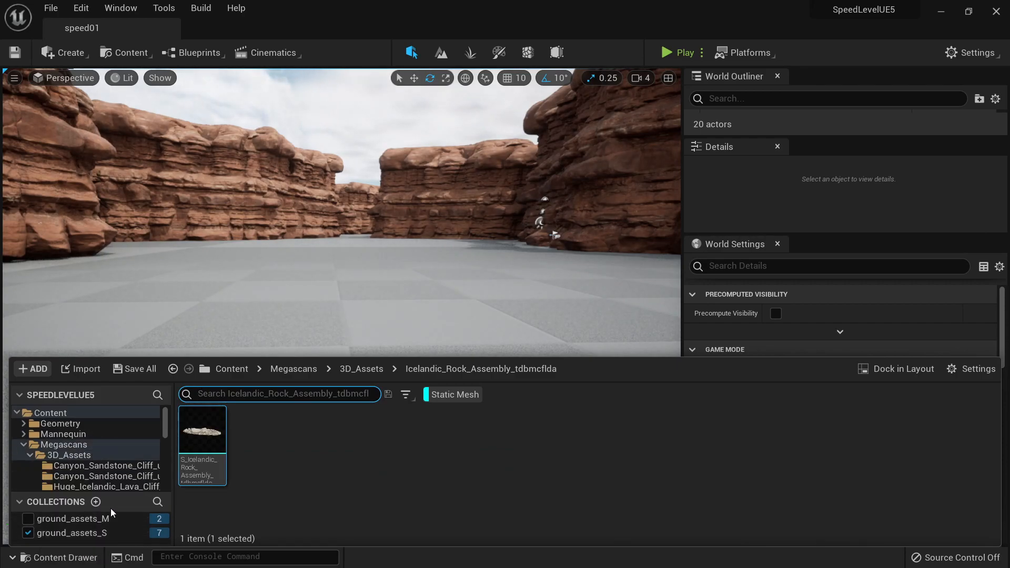
# - Review the ground_assets_S mesh collection, then navigate to SpeedLeveling > Blueprints
pyautogui.click(63, 533)
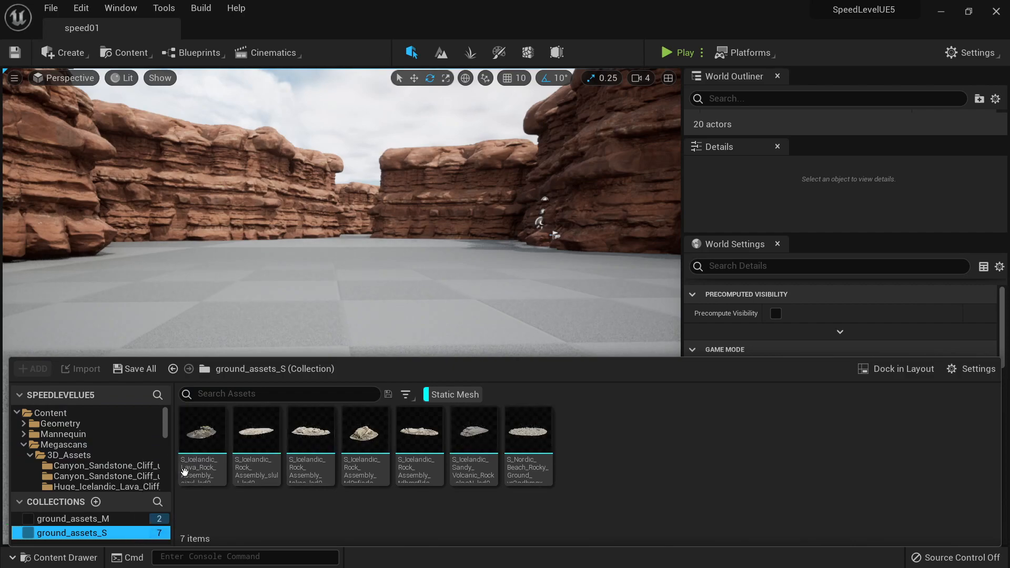
pyautogui.moveTo(285, 470)
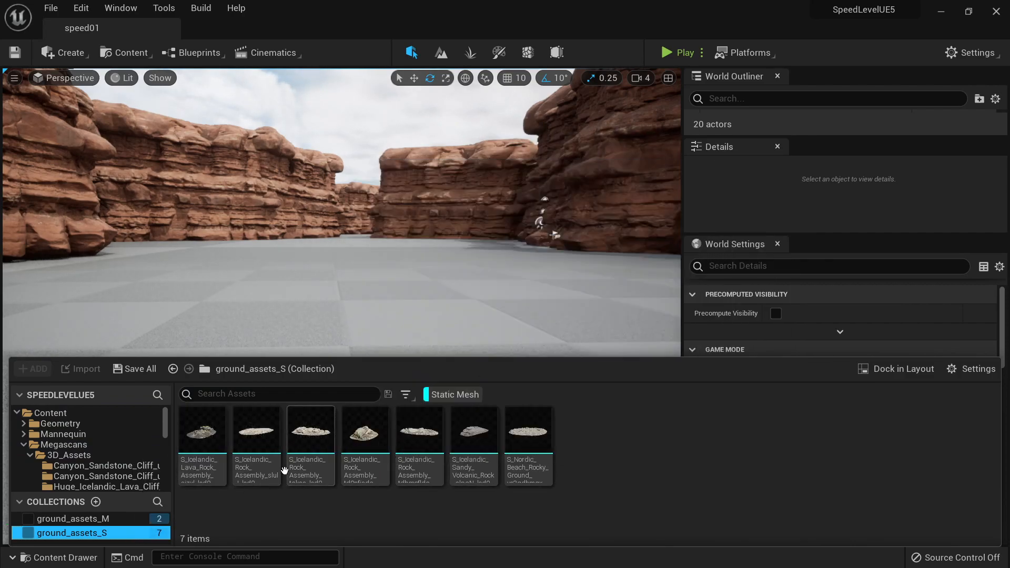
pyautogui.click(94, 502)
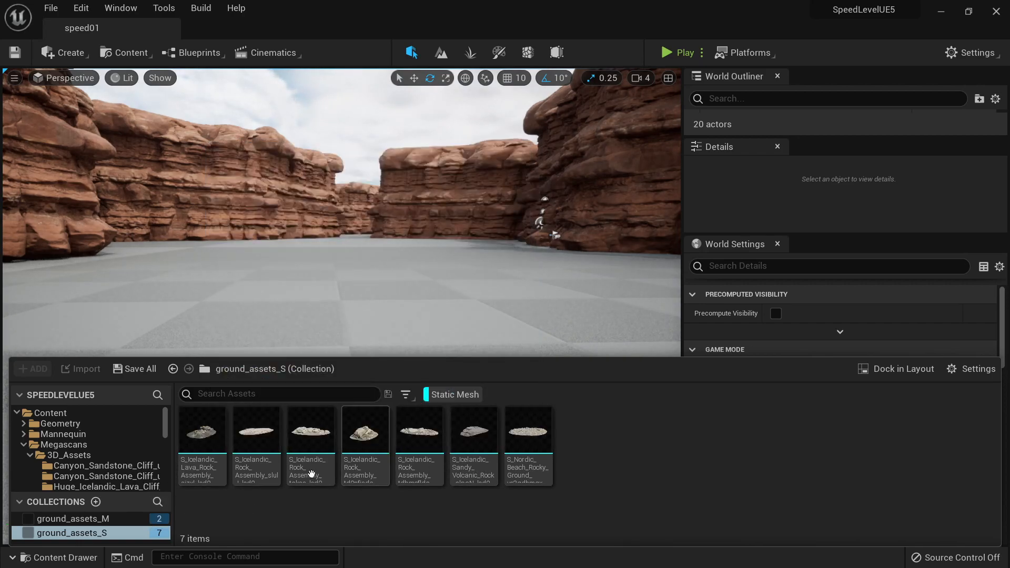
pyautogui.moveTo(106, 477)
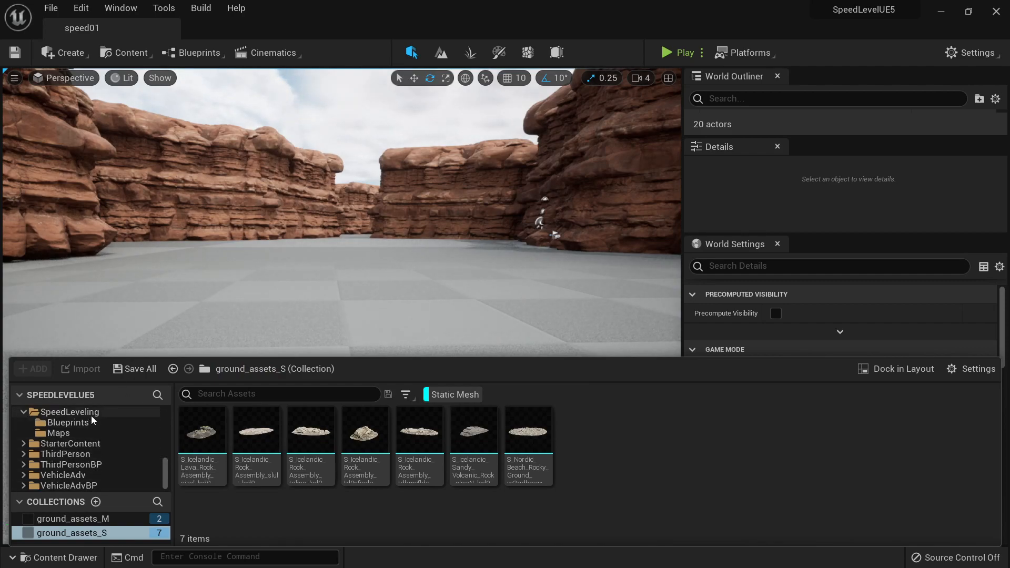
pyautogui.click(69, 423)
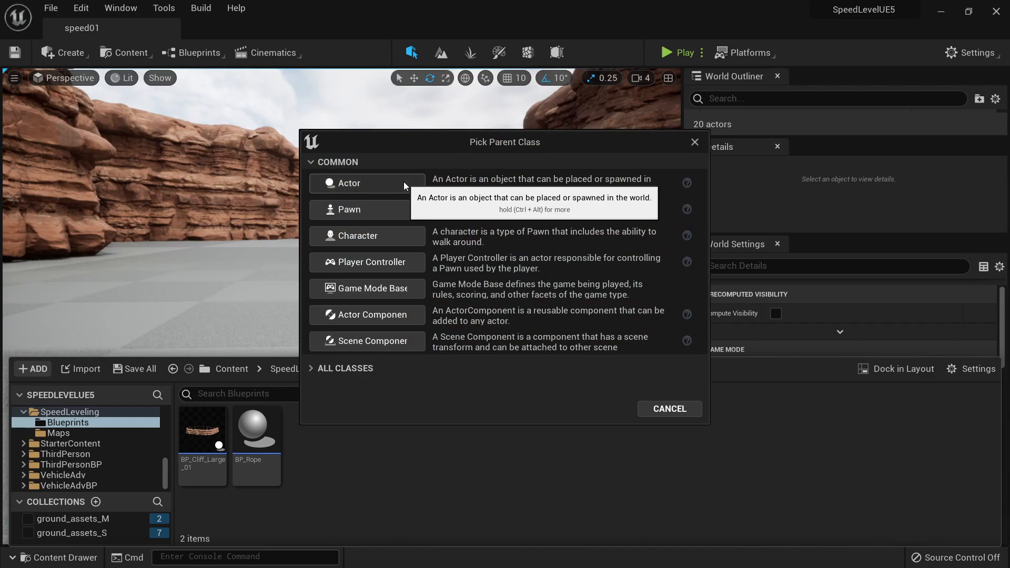
# - Create an Actor blueprint named BP_Ground_Small_01 in the Blueprints folder
pyautogui.click(367, 183)
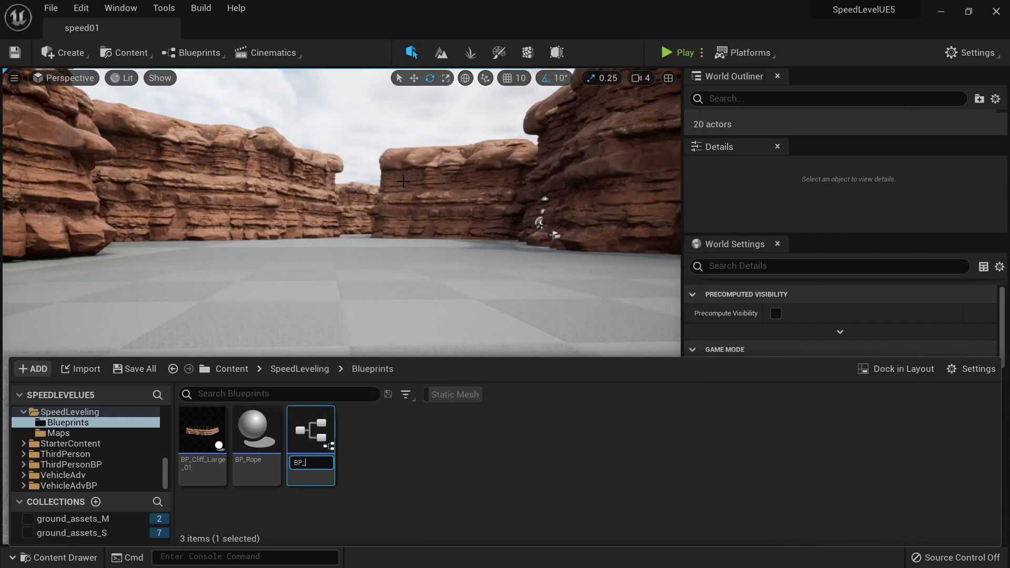
pyautogui.write('Ground_')
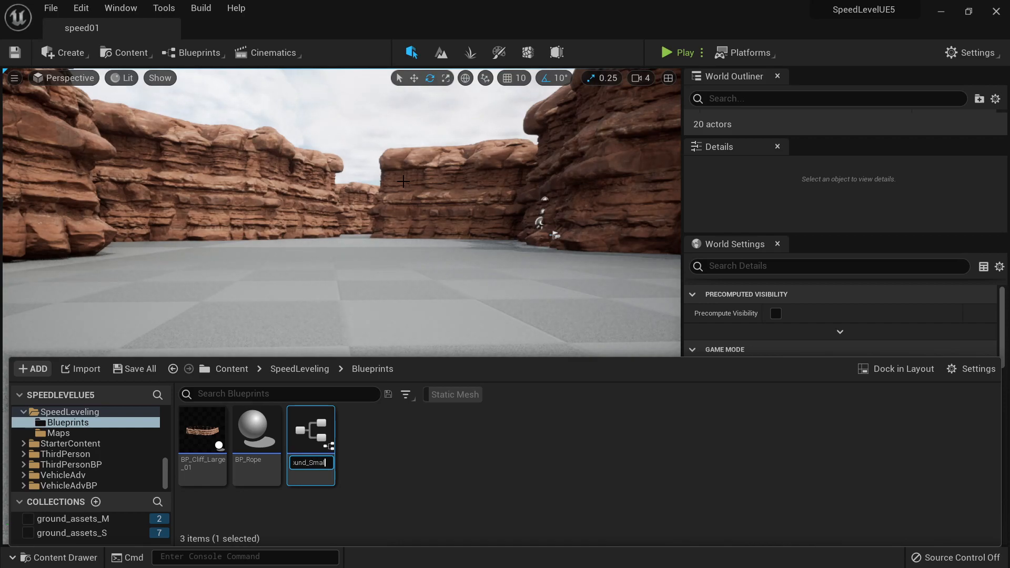
pyautogui.press('Enter')
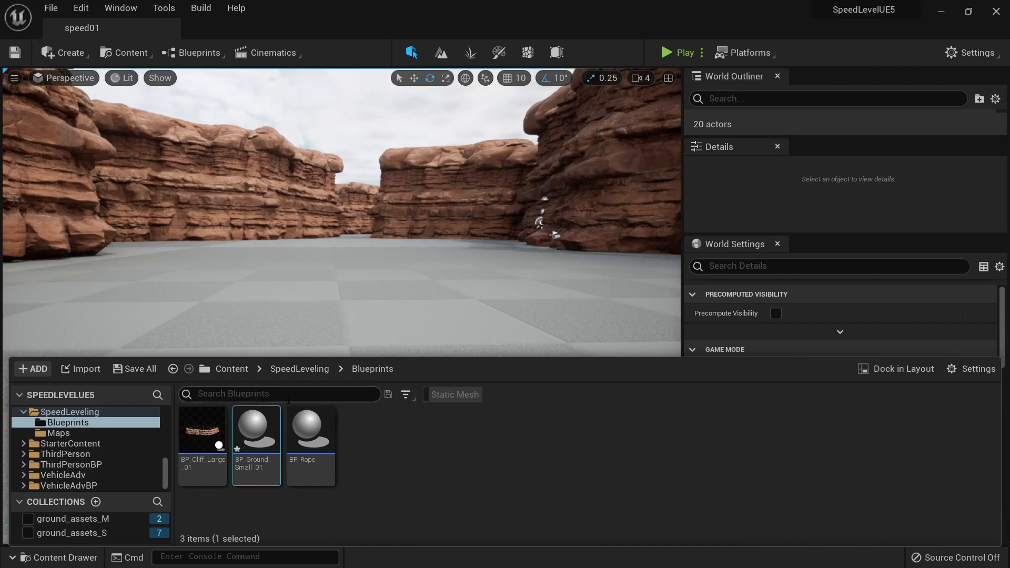
# - In BP_Ground_Small_01, add a Skeletal Mesh component set to SK_Mannequin and compile
pyautogui.doubleClick(256, 429)
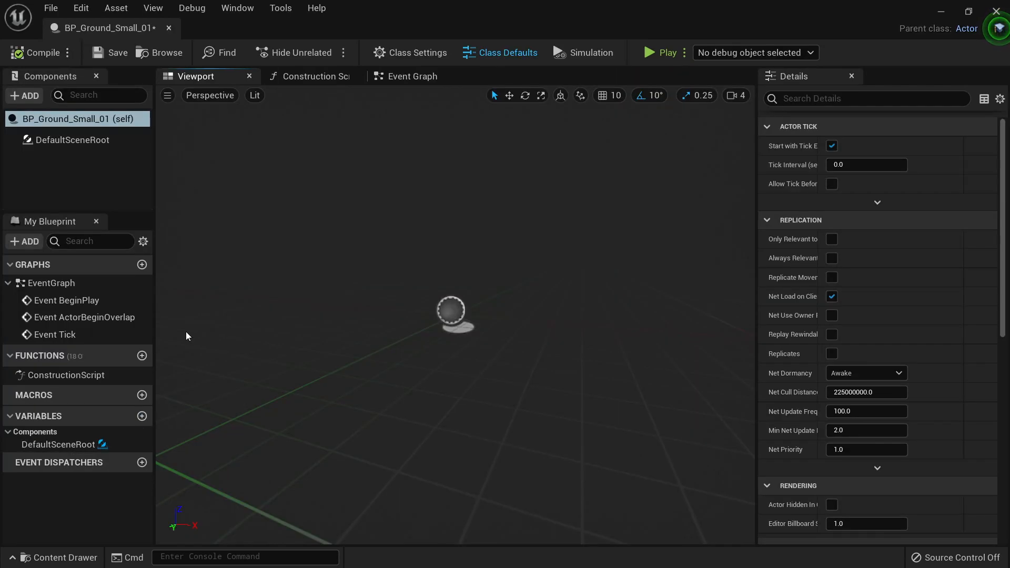
pyautogui.click(23, 95)
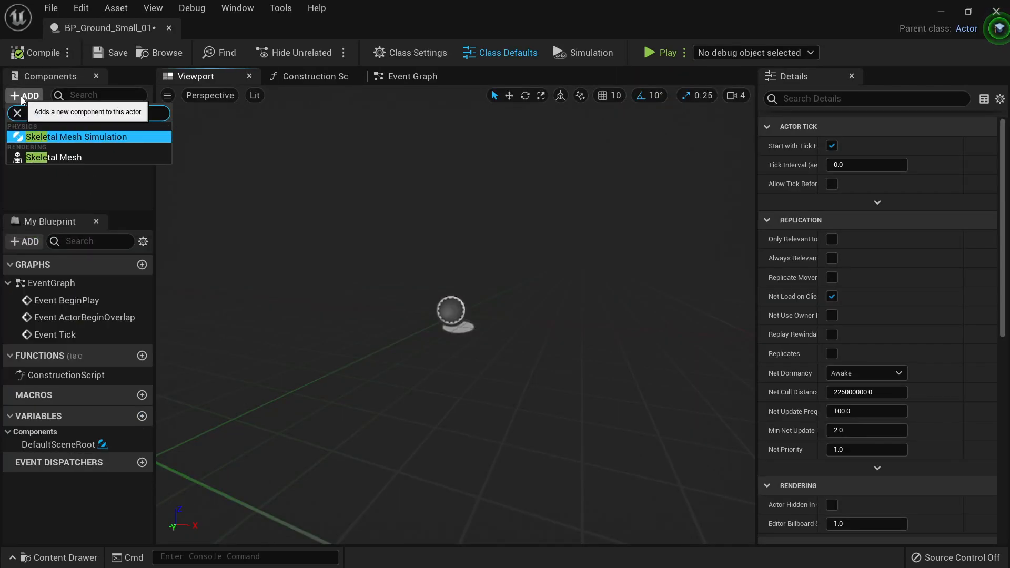
pyautogui.click(47, 156)
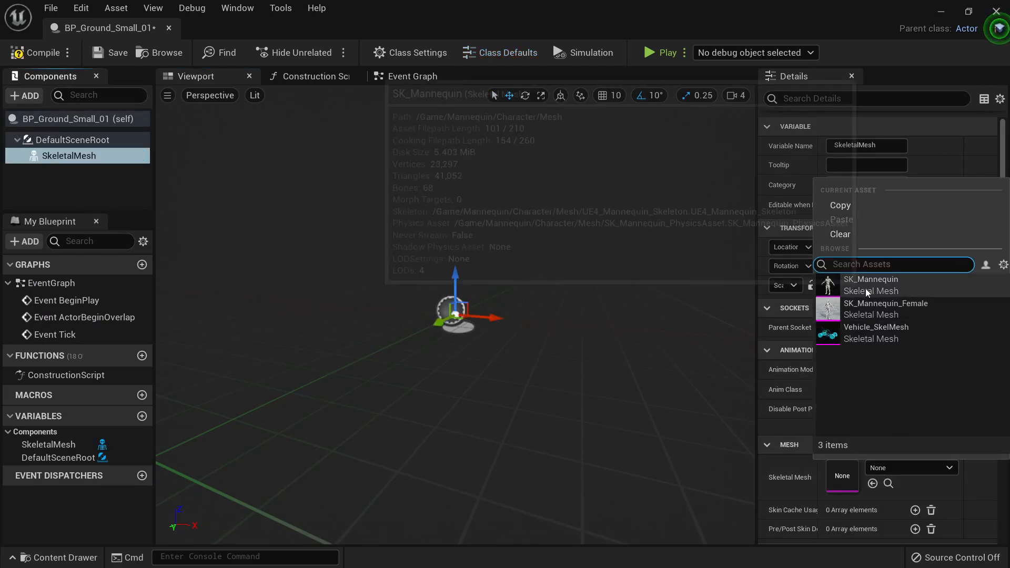
pyautogui.click(870, 284)
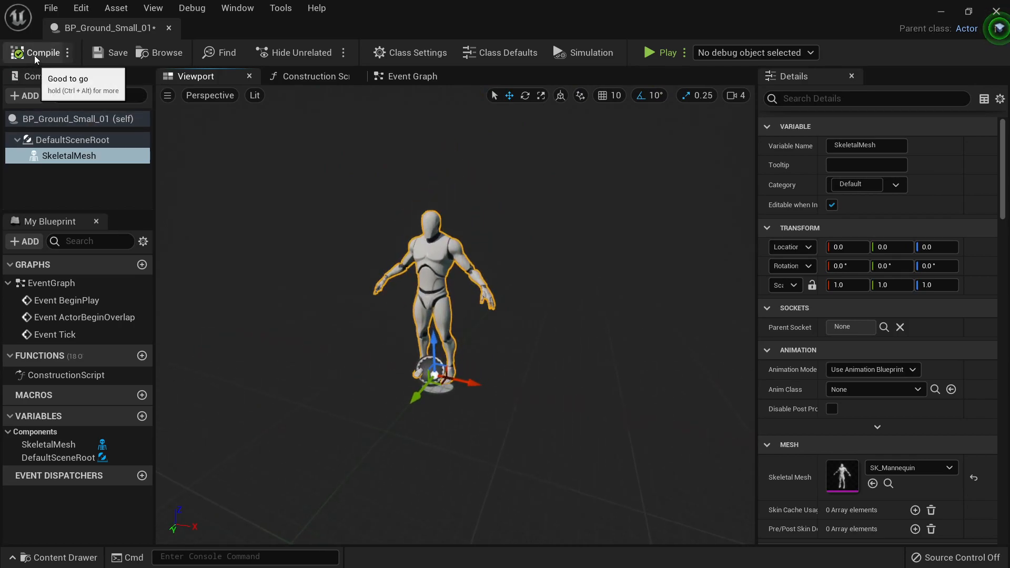
pyautogui.click(22, 95)
pyautogui.write('instan')
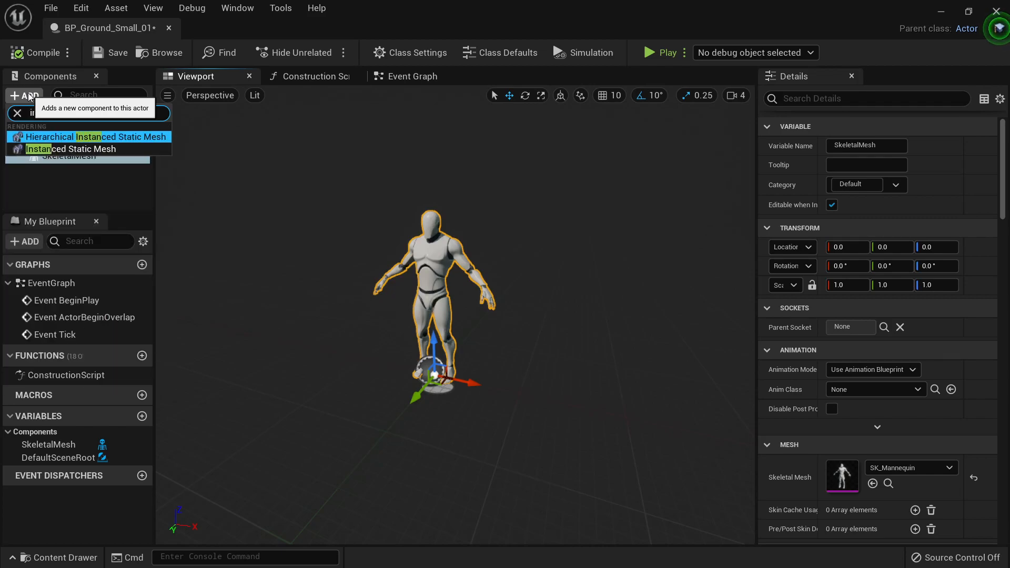
# - Add an Instanced Static Mesh using a ground_assets_S rock assembly with one instance
pyautogui.click(61, 150)
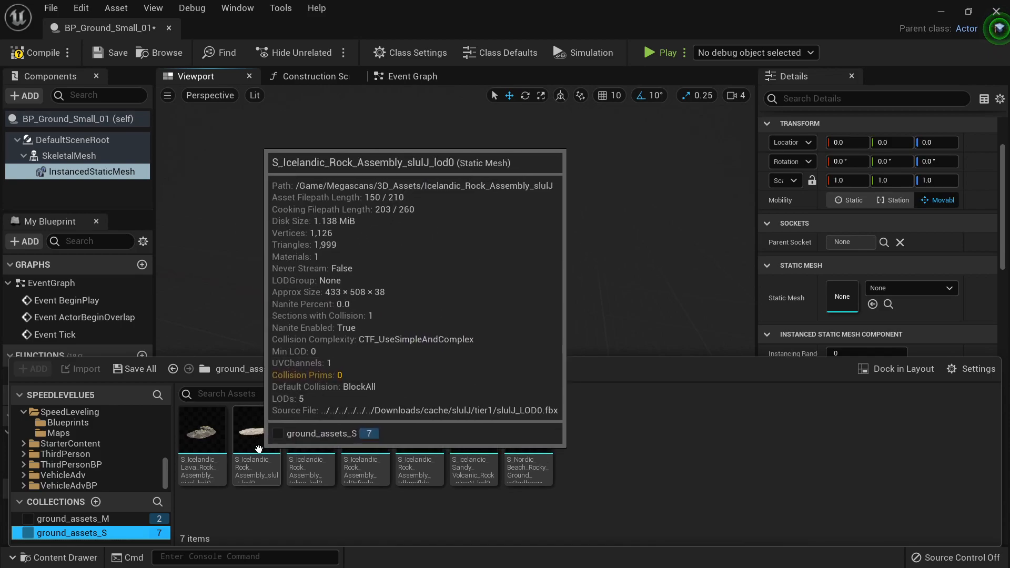
pyautogui.click(256, 430)
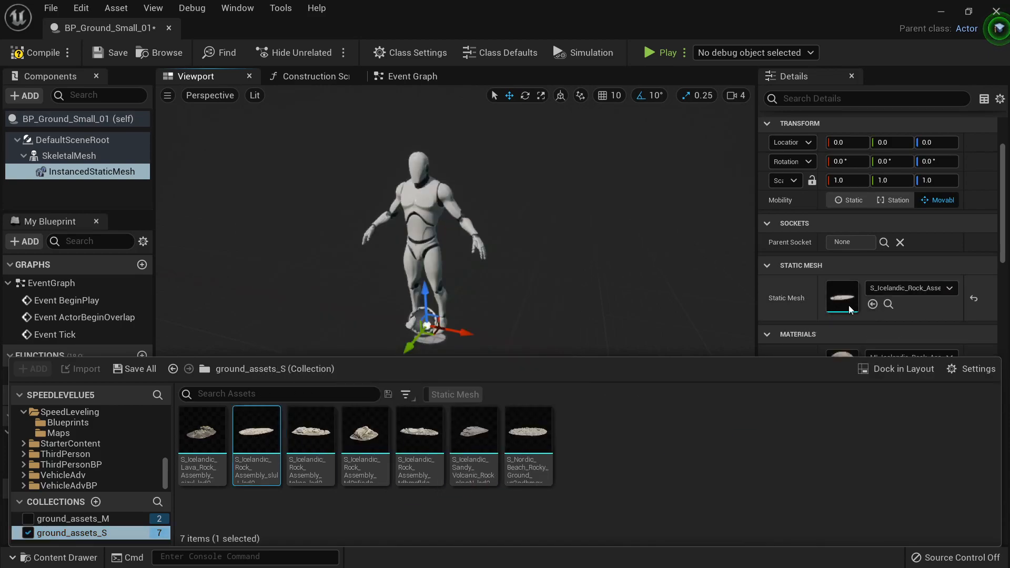
pyautogui.scroll(-3)
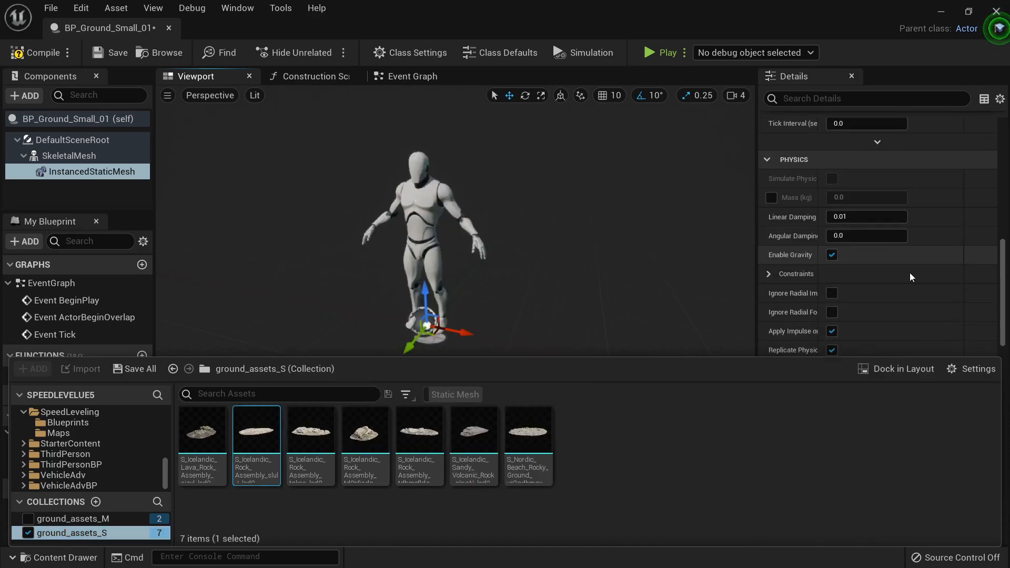
pyautogui.scroll(-3)
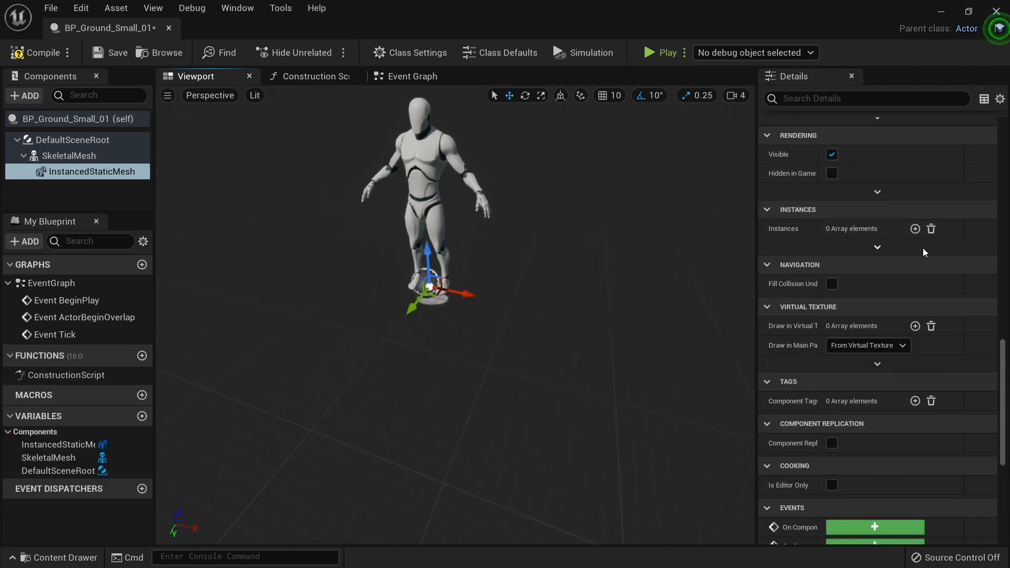
pyautogui.click(915, 229)
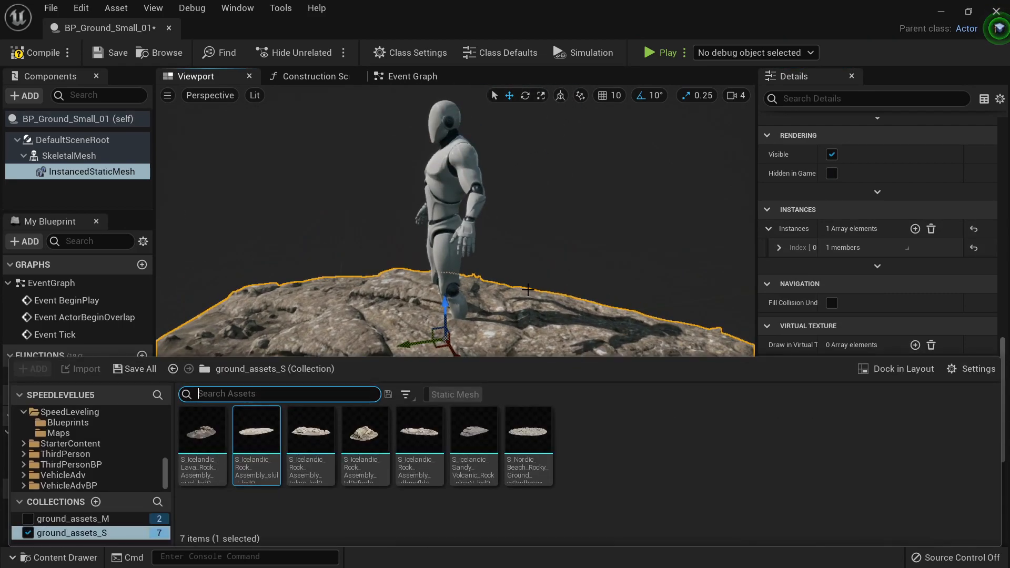
pyautogui.moveTo(687, 303)
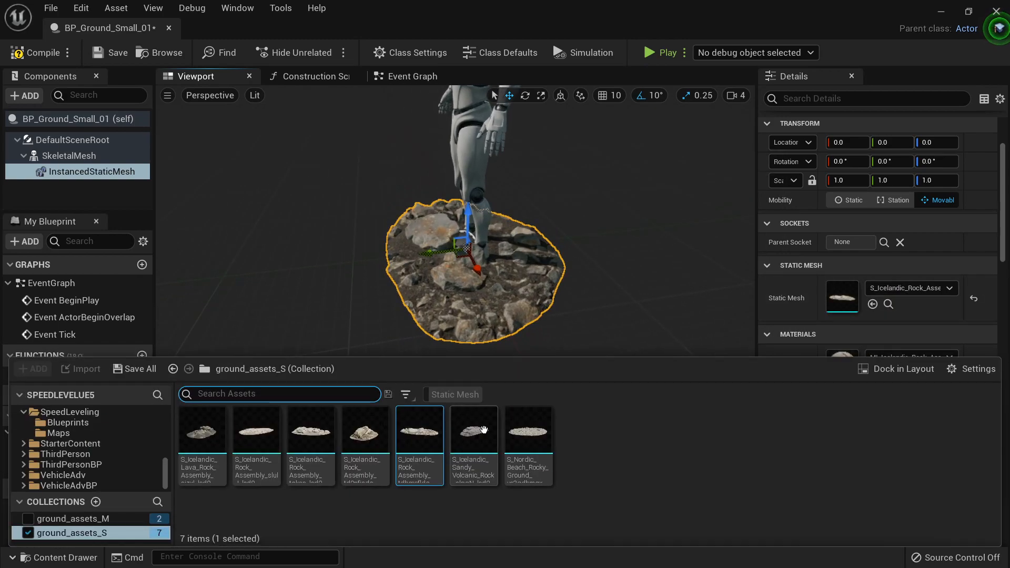
# - Switch the instanced mesh to S_Nordic_Beach_Rocky_Ground, forming a gravel patch
pyautogui.click(528, 432)
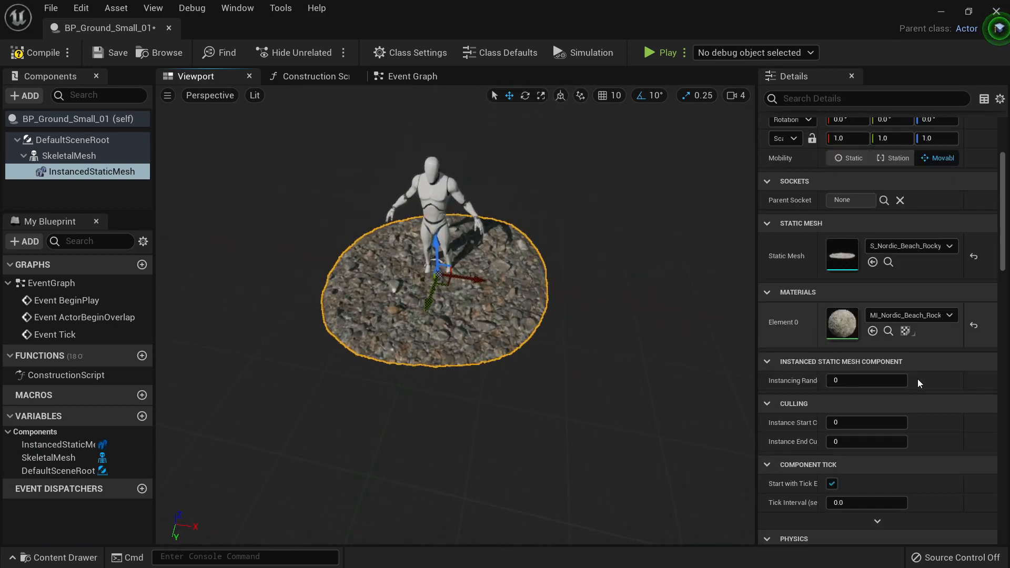
pyautogui.scroll(-3)
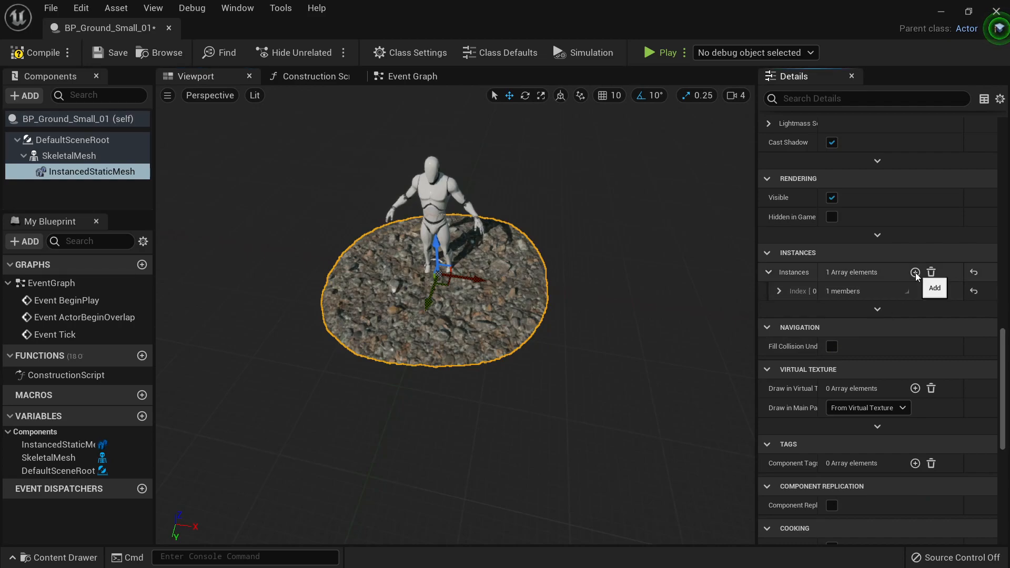
# - Add a second and third gravel instance, offsetting one by location -36.4823
pyautogui.click(915, 271)
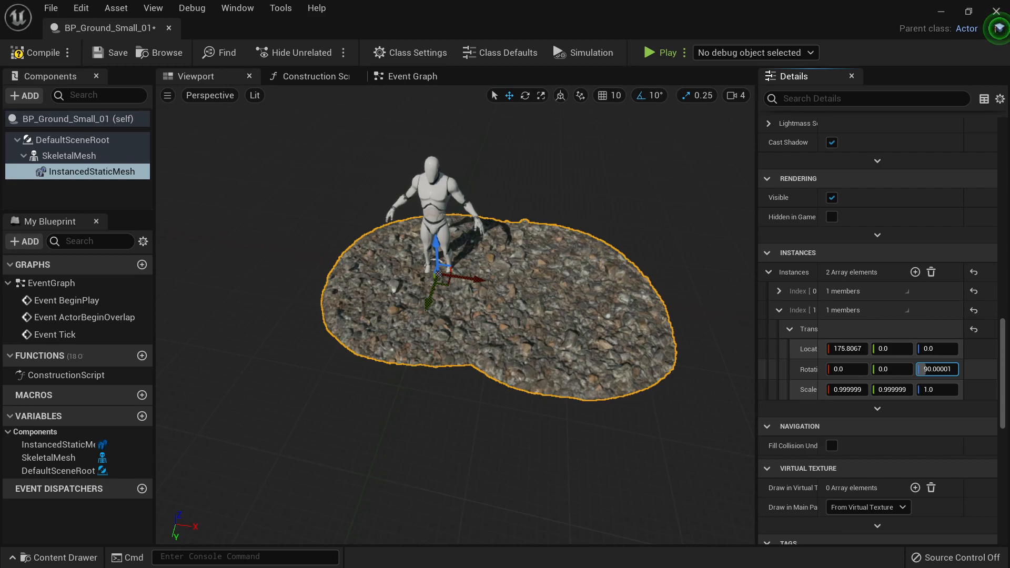
pyautogui.moveTo(915, 272)
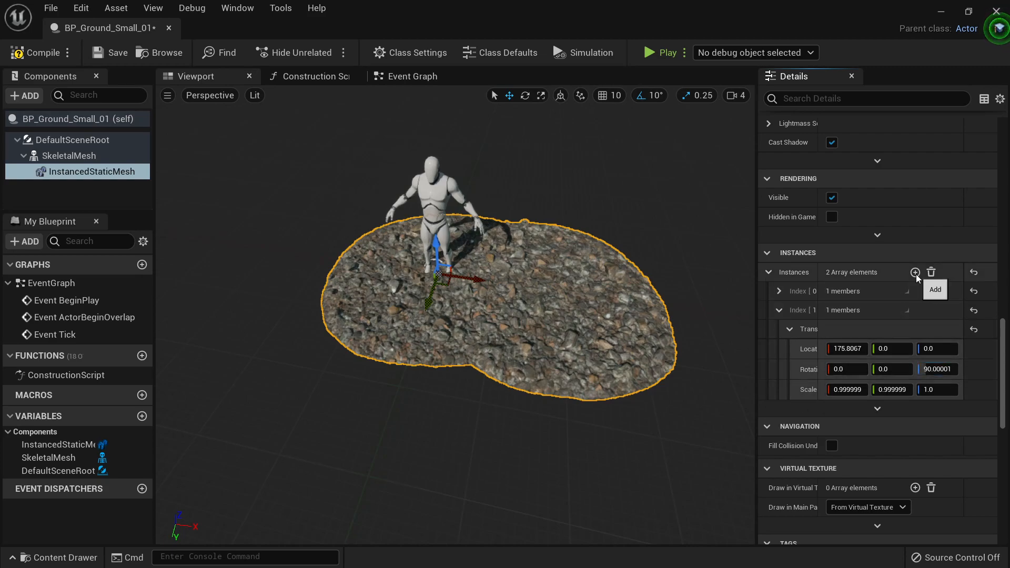
pyautogui.click(915, 271)
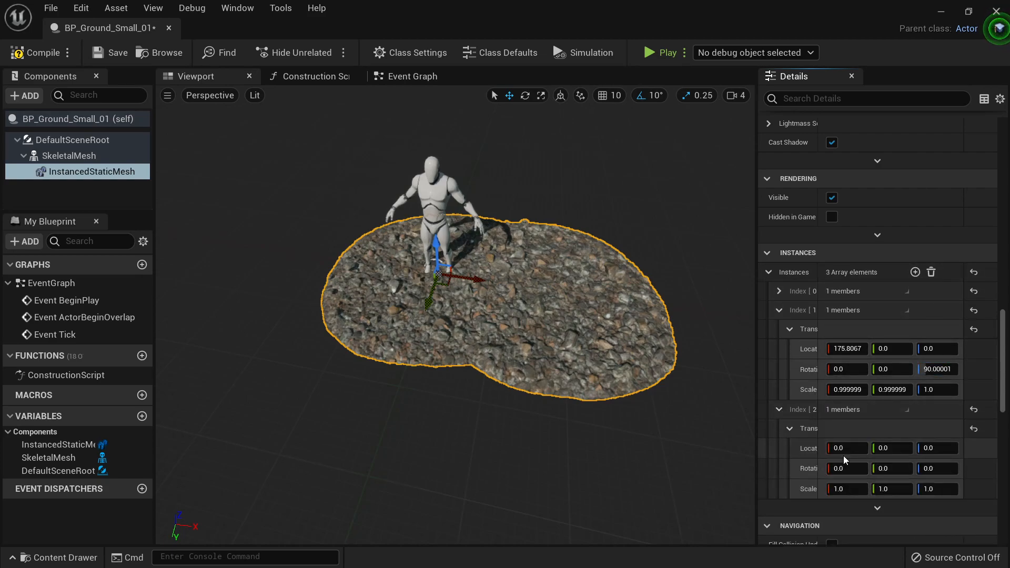
pyautogui.write('-36.4823')
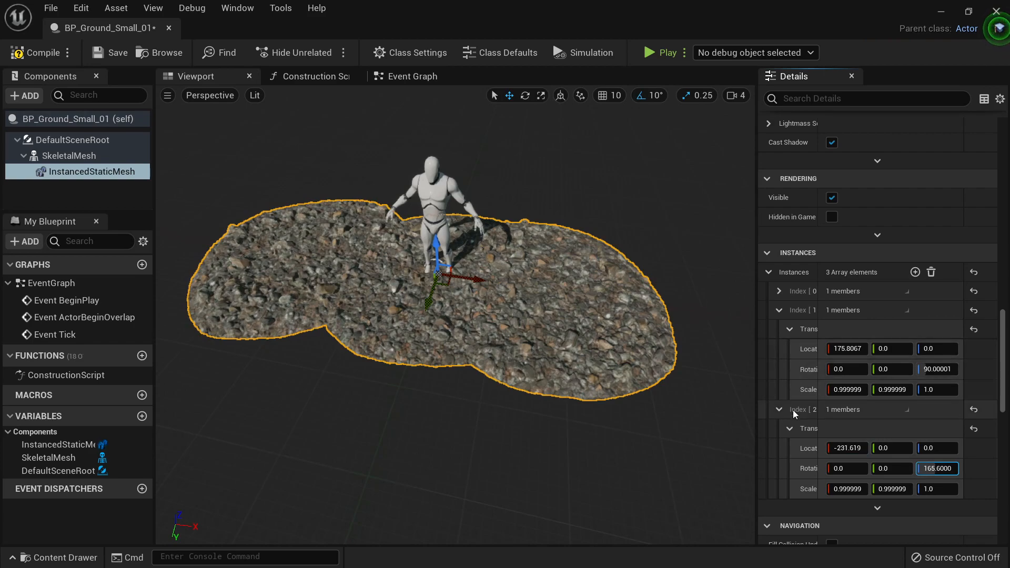
pyautogui.click(778, 309)
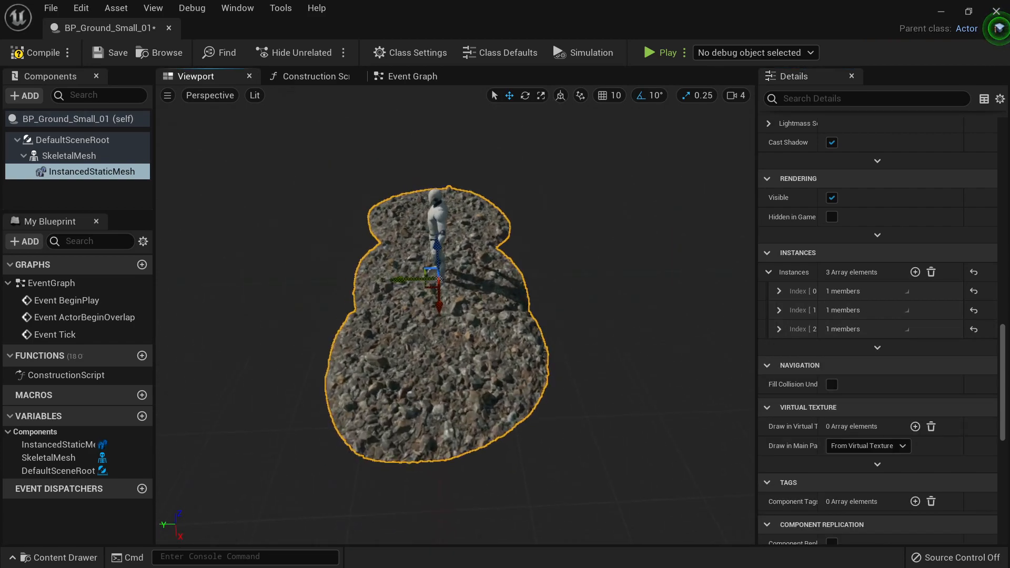
pyautogui.moveTo(101, 174)
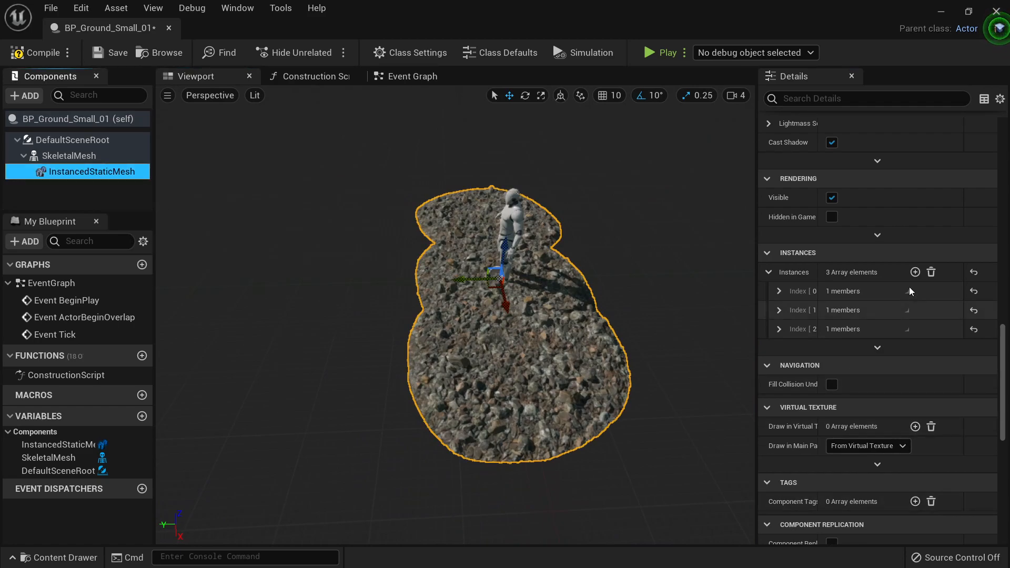
# - Add a fourth and fifth gravel instance with offsets 292.7987, 231.0798 and rotation 20.18423
pyautogui.click(915, 272)
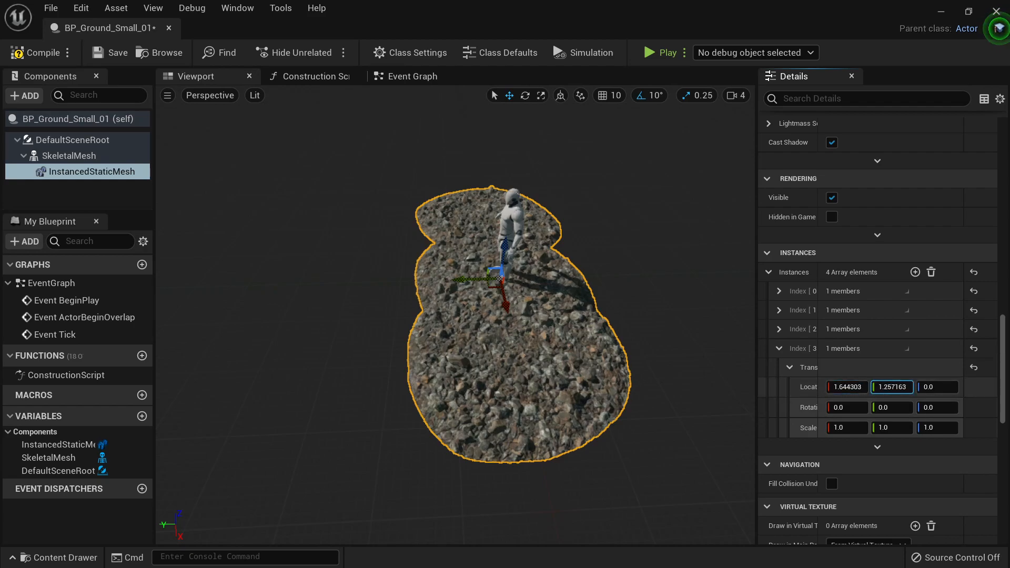
pyautogui.write('292.7987')
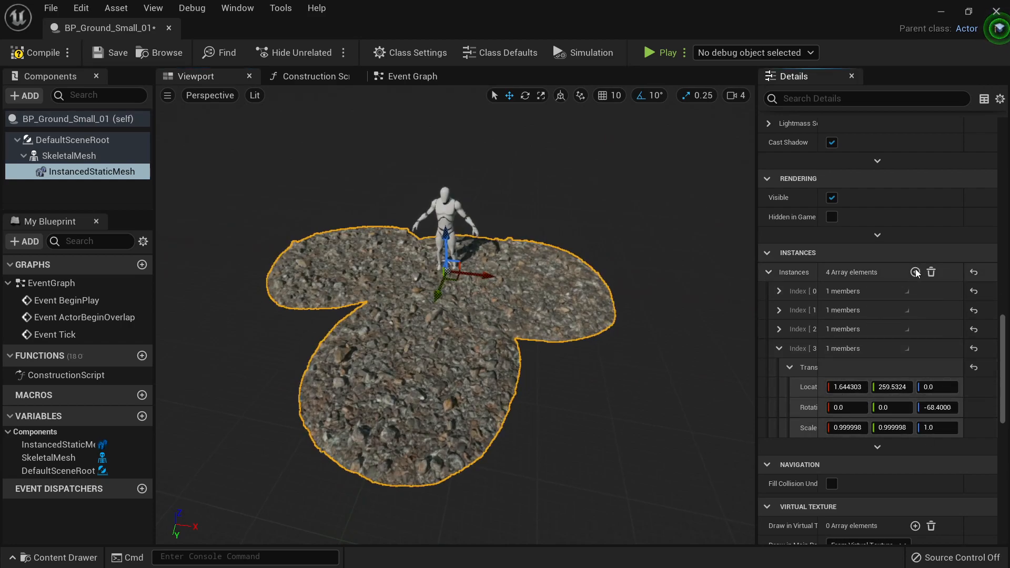
pyautogui.click(915, 271)
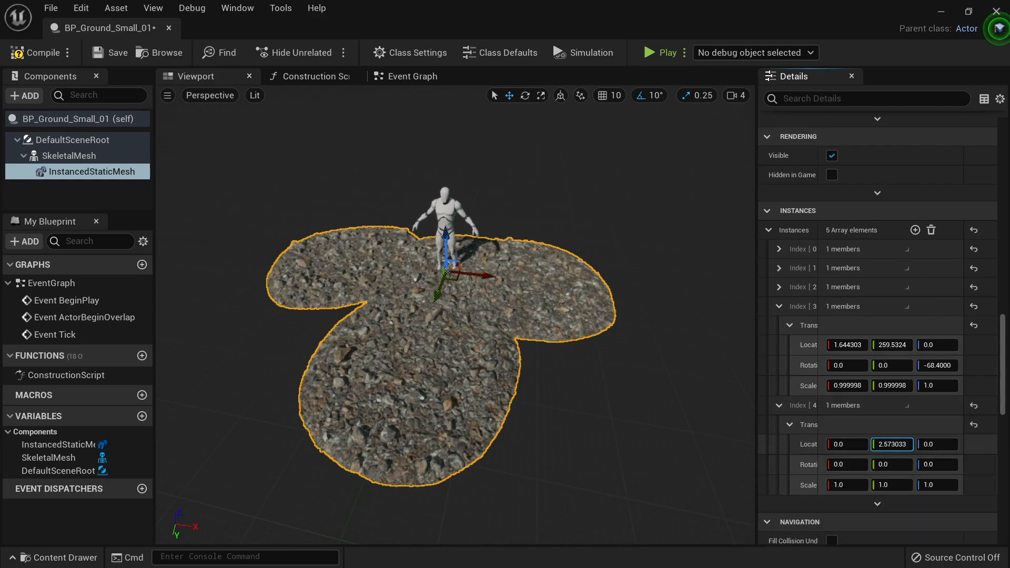
pyautogui.write('231.0798')
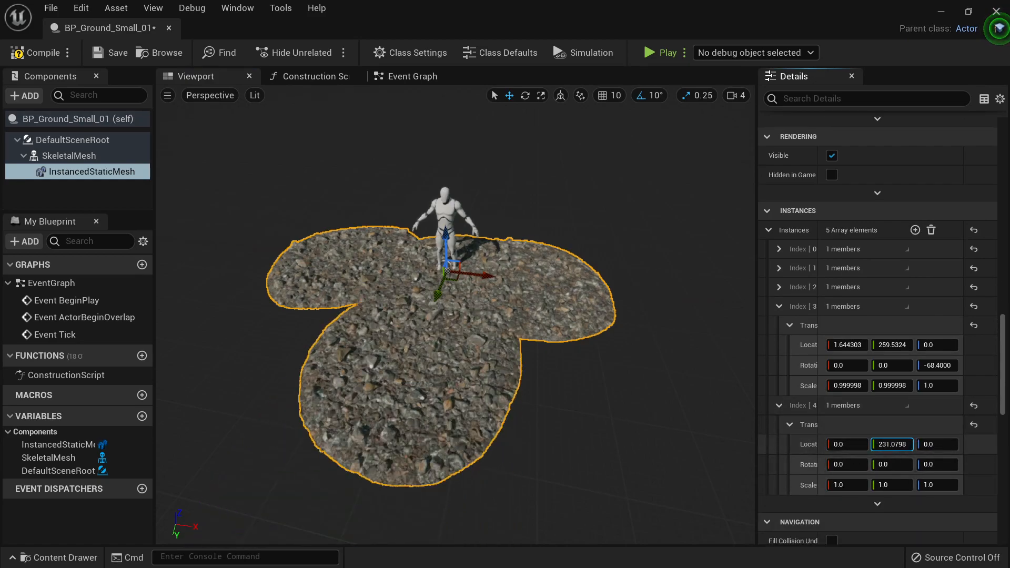
pyautogui.write('20.18423')
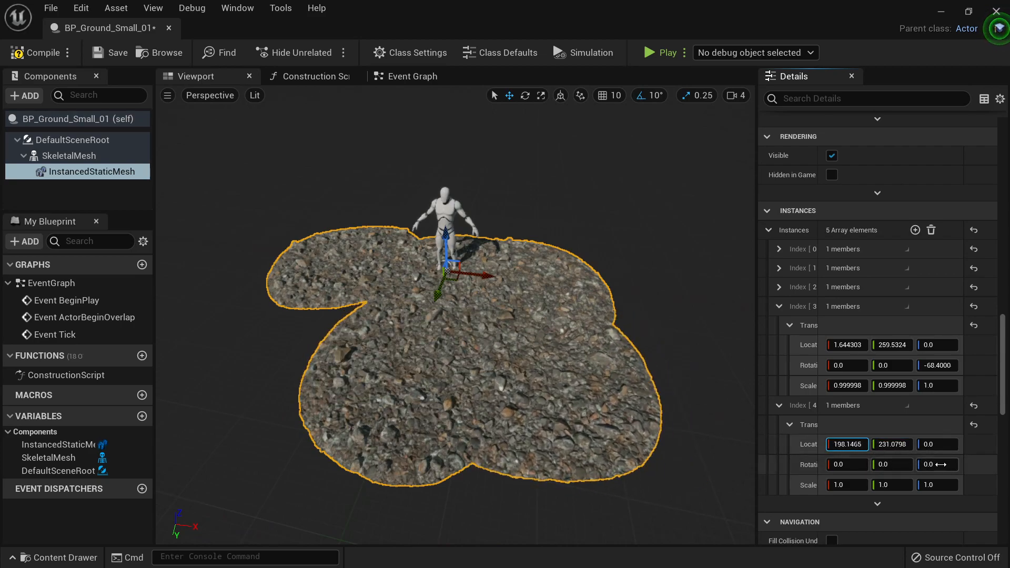
# - Add a sixth gravel instance and set its X and Y location (Y 238.4985)
pyautogui.click(915, 229)
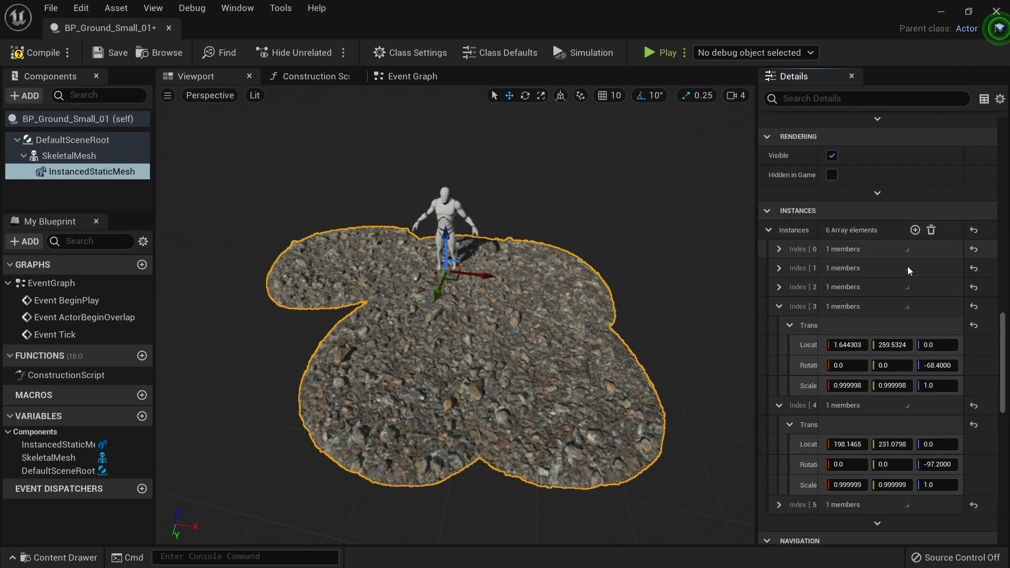
pyautogui.scroll(-3)
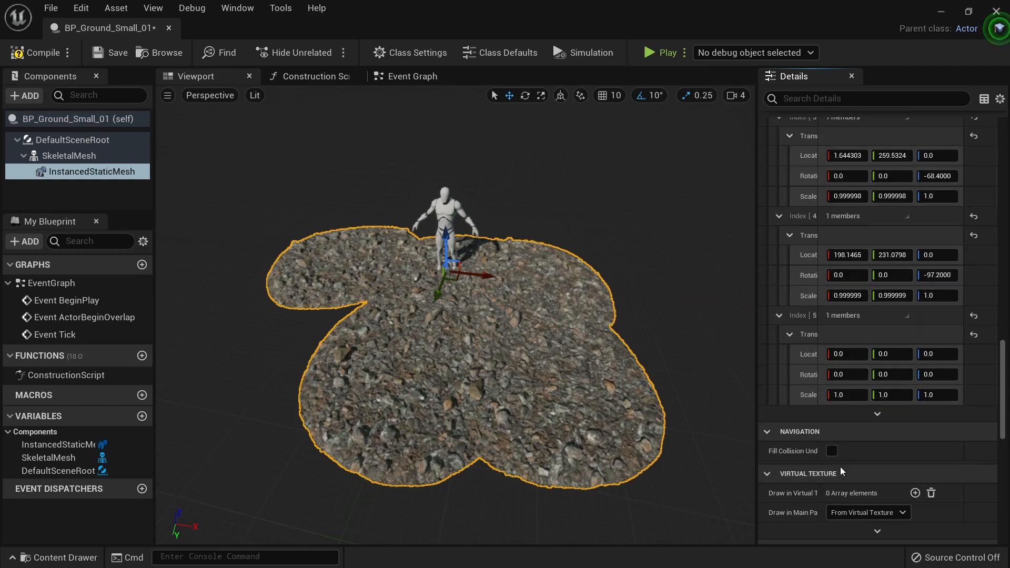
pyautogui.click(845, 354)
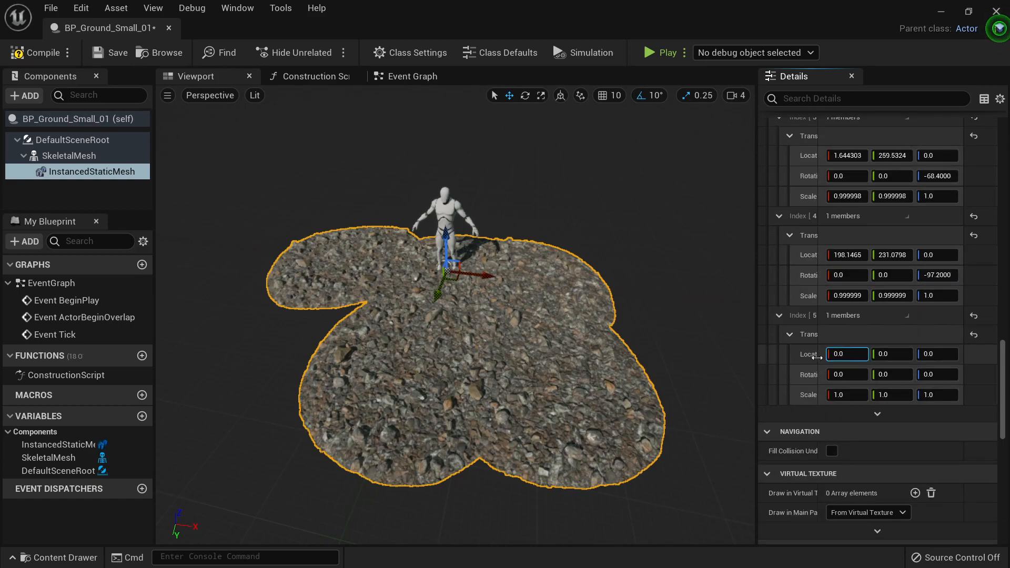
pyautogui.write('-7269.08')
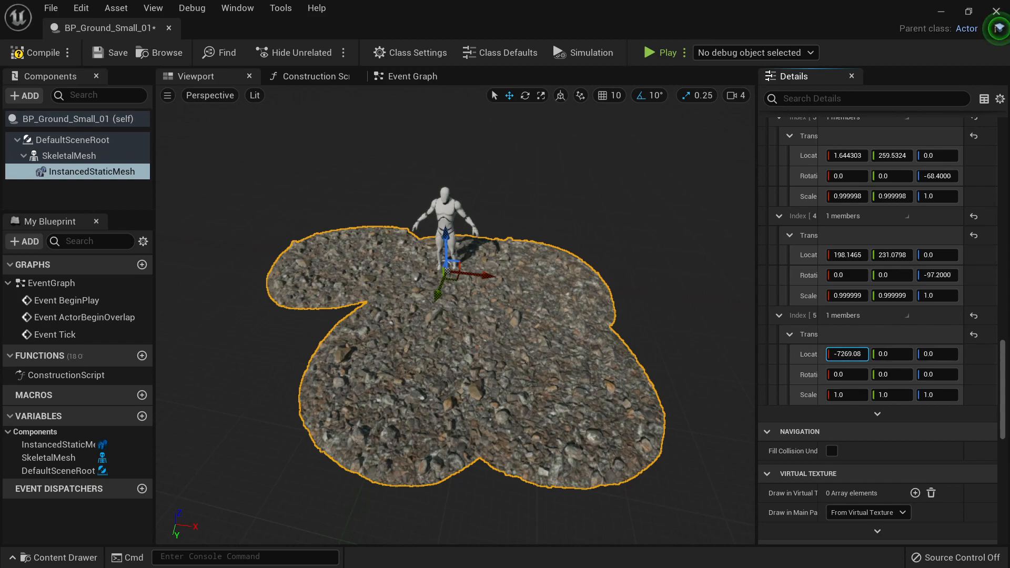
pyautogui.write('-121134.')
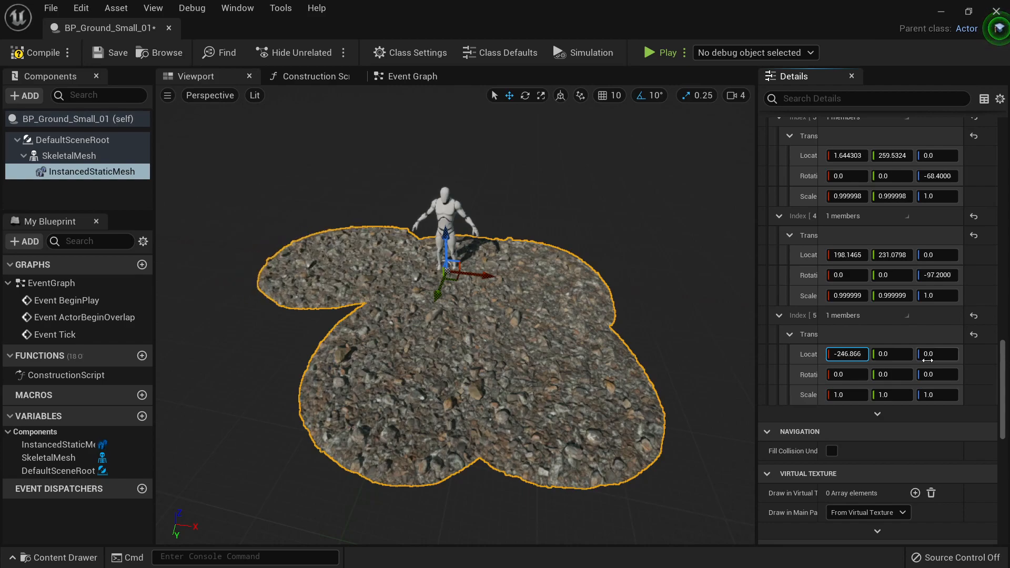
pyautogui.click(892, 353)
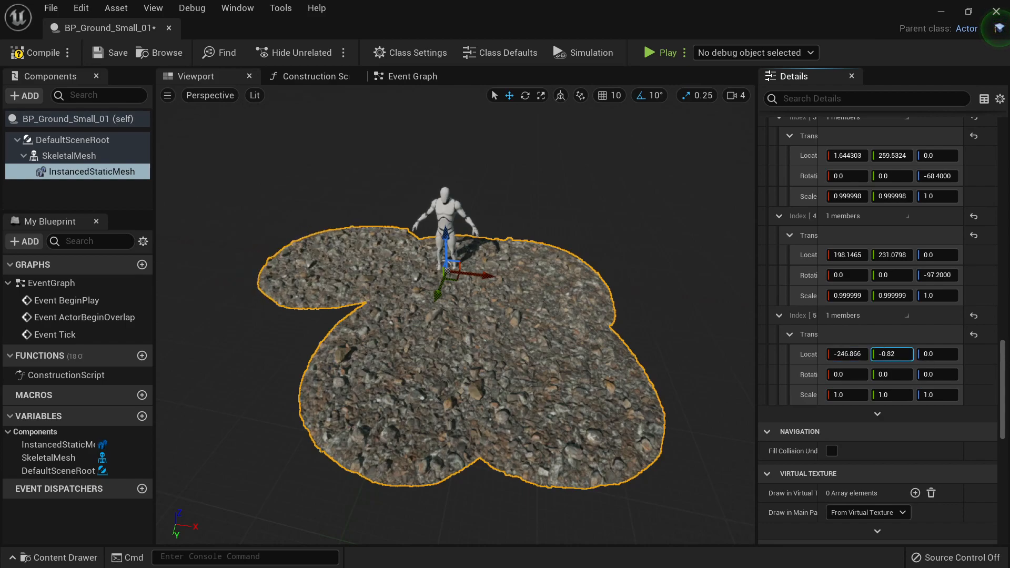
pyautogui.write('238.4985')
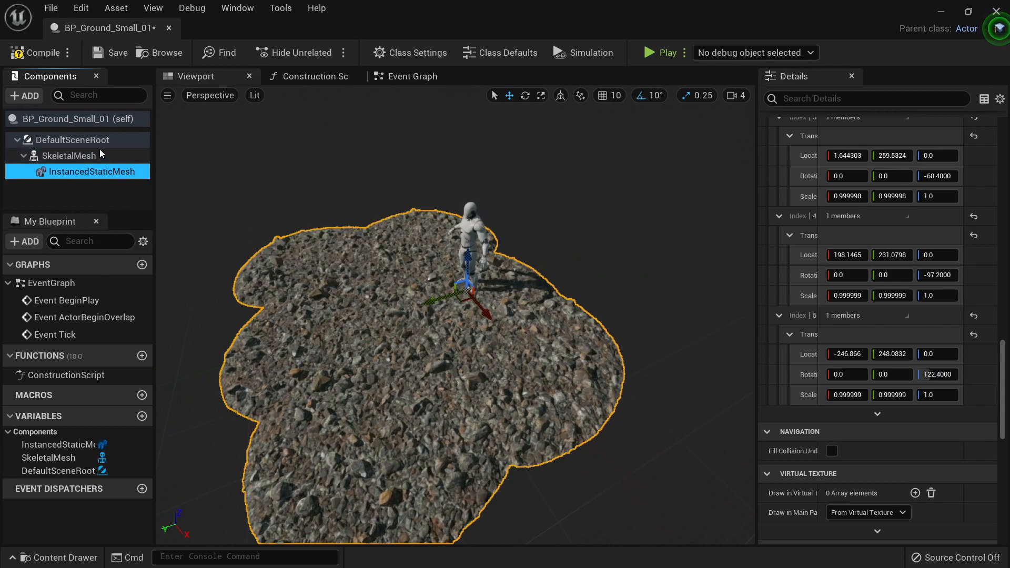
# - Add a second Instanced Static Mesh attached under DefaultSceneRoot and rename the gravel component
pyautogui.click(23, 95)
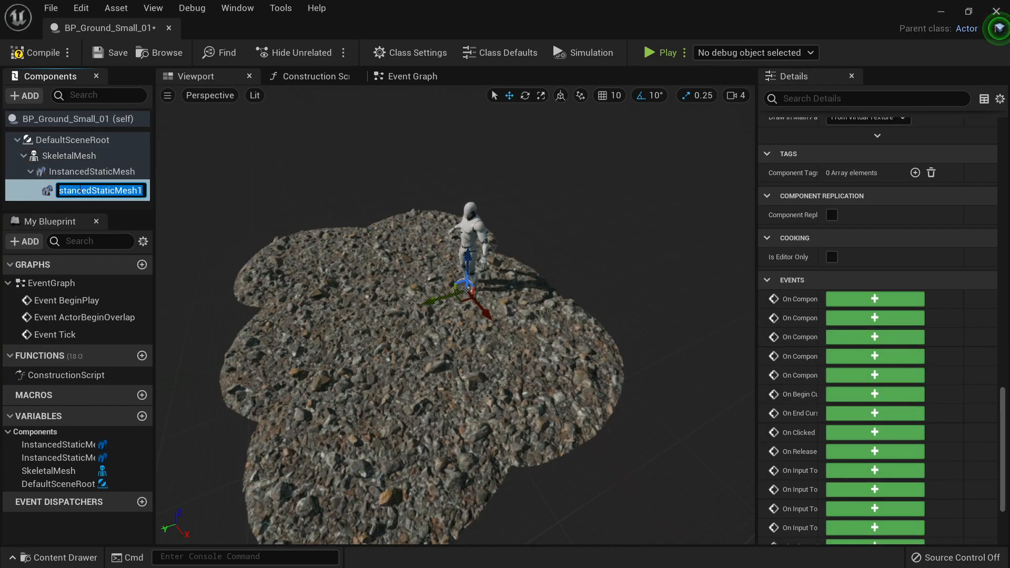
pyautogui.moveTo(99, 190); pyautogui.dragTo(76, 140)
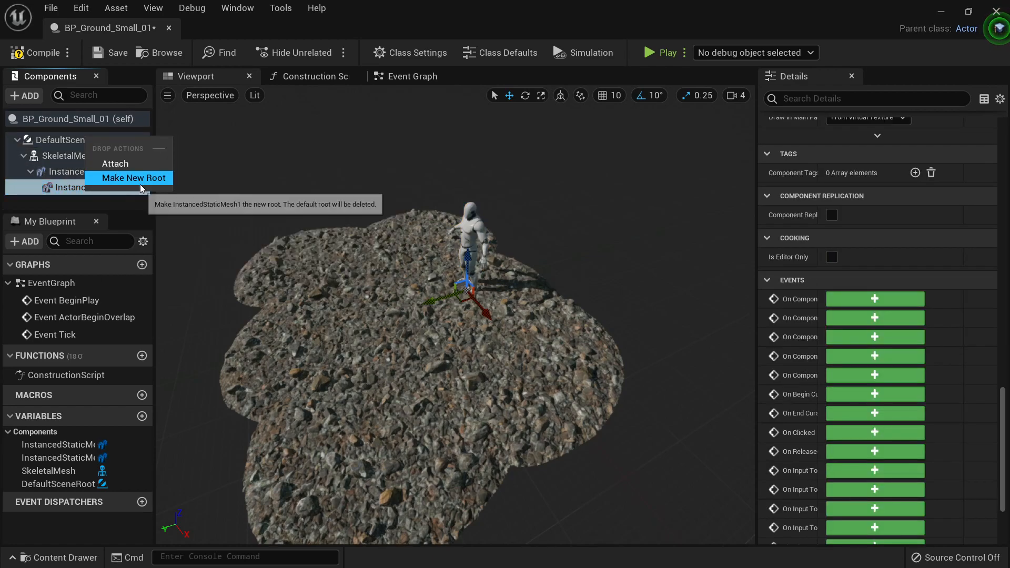
pyautogui.click(134, 177)
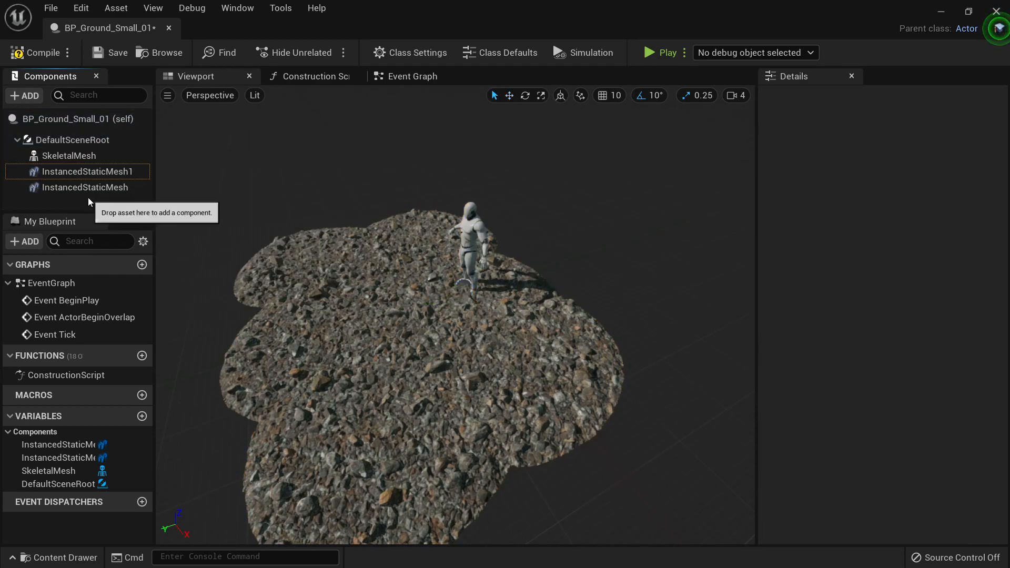
pyautogui.click(67, 156)
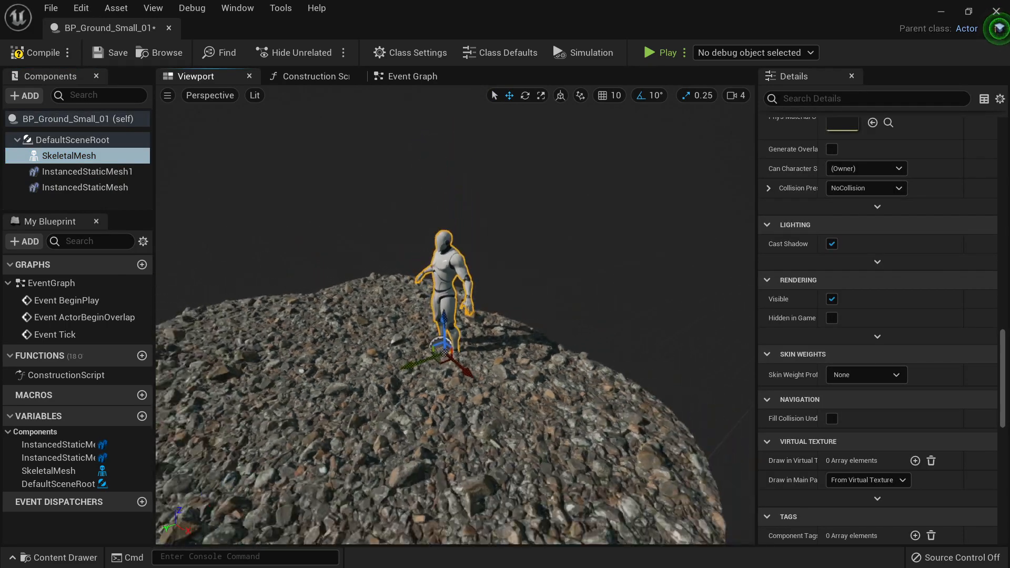
pyautogui.click(85, 187)
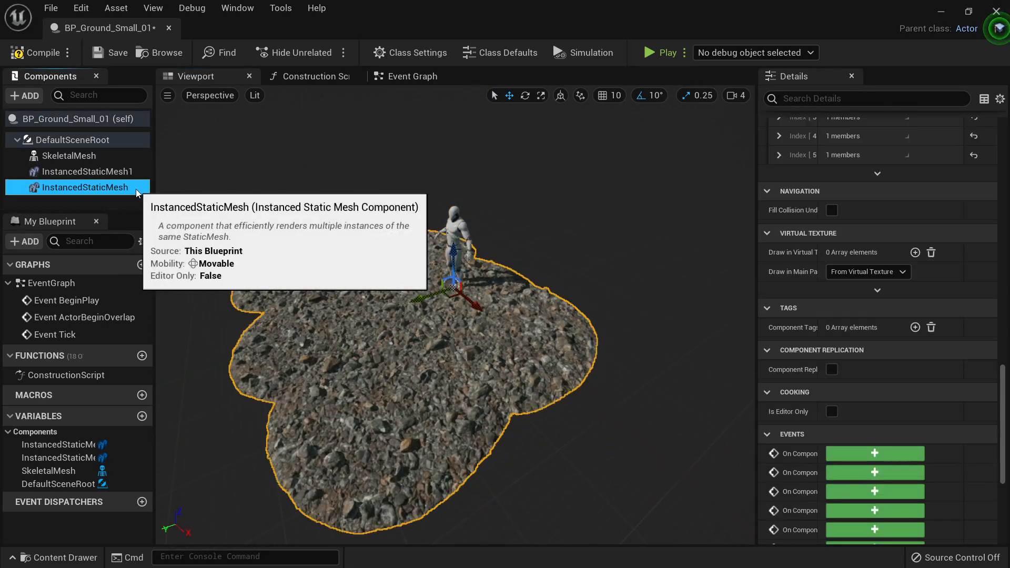
pyautogui.doubleClick(86, 187)
pyautogui.write('_gro')
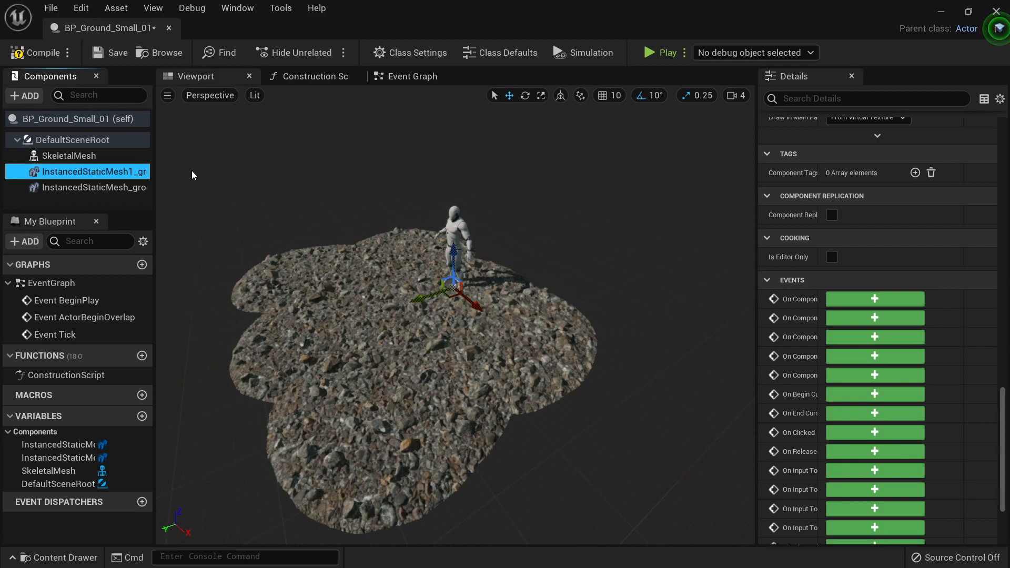
pyautogui.moveTo(746, 301)
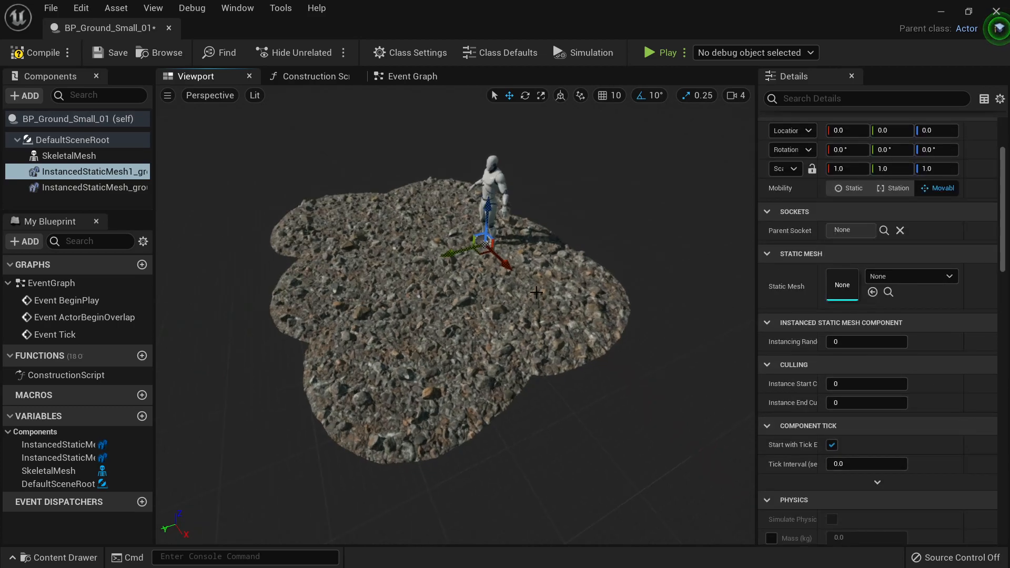
# - Assign the Icelandic lava rock from ground_assets_S with BlockAllDynamic collision and add a second rock instance
pyautogui.click(842, 285)
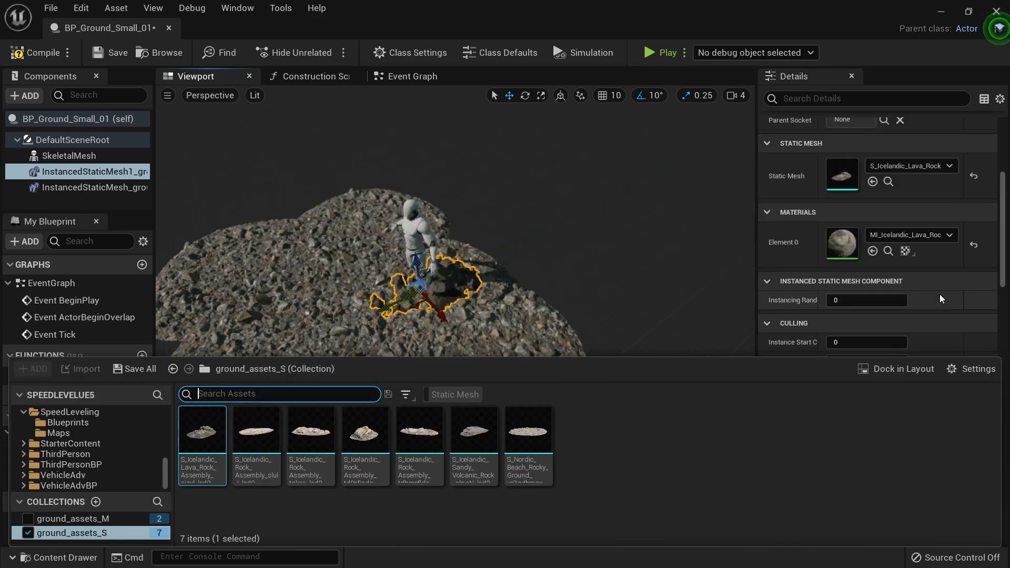
pyautogui.click(256, 429)
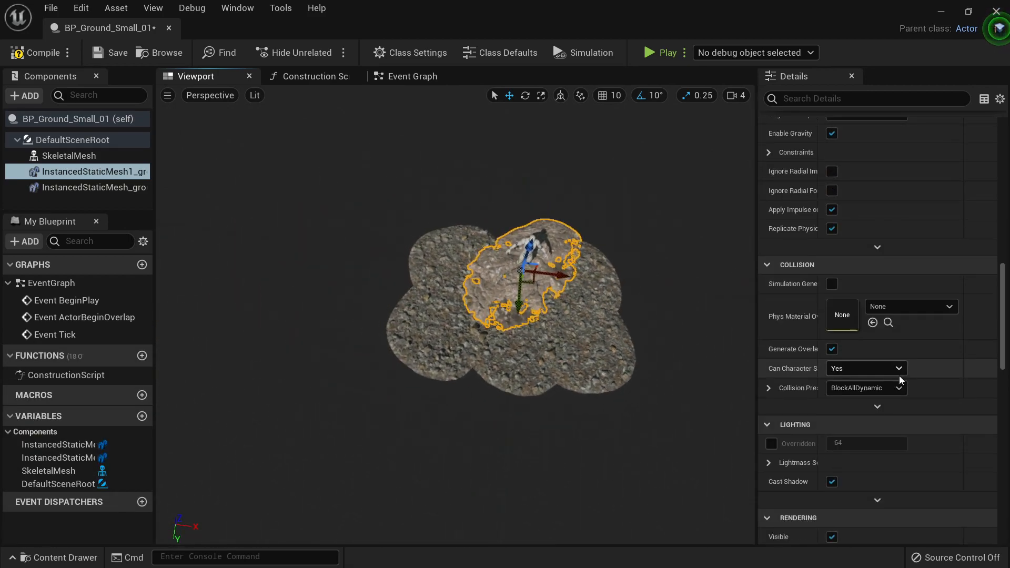
pyautogui.scroll(-3)
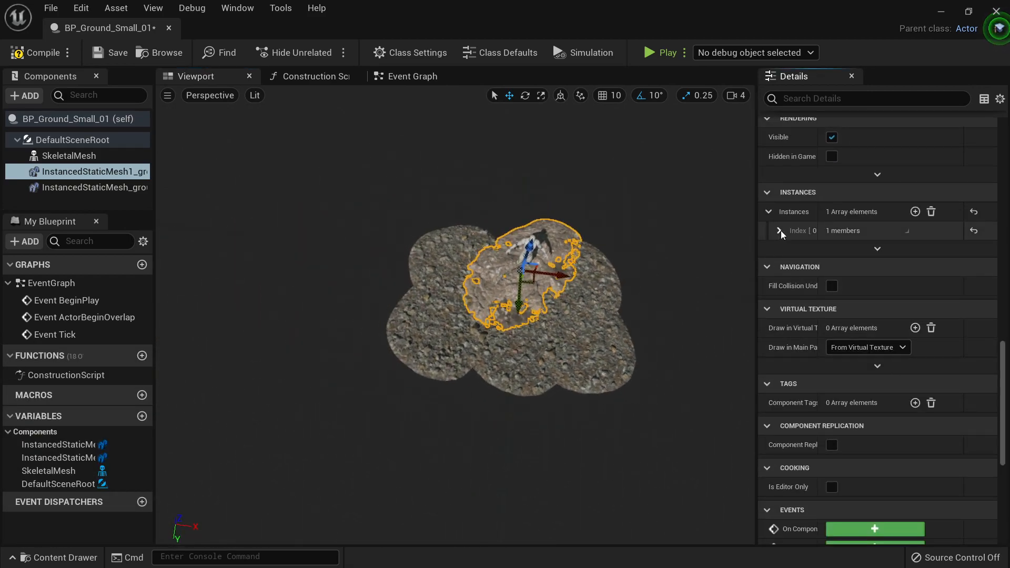
pyautogui.click(780, 231)
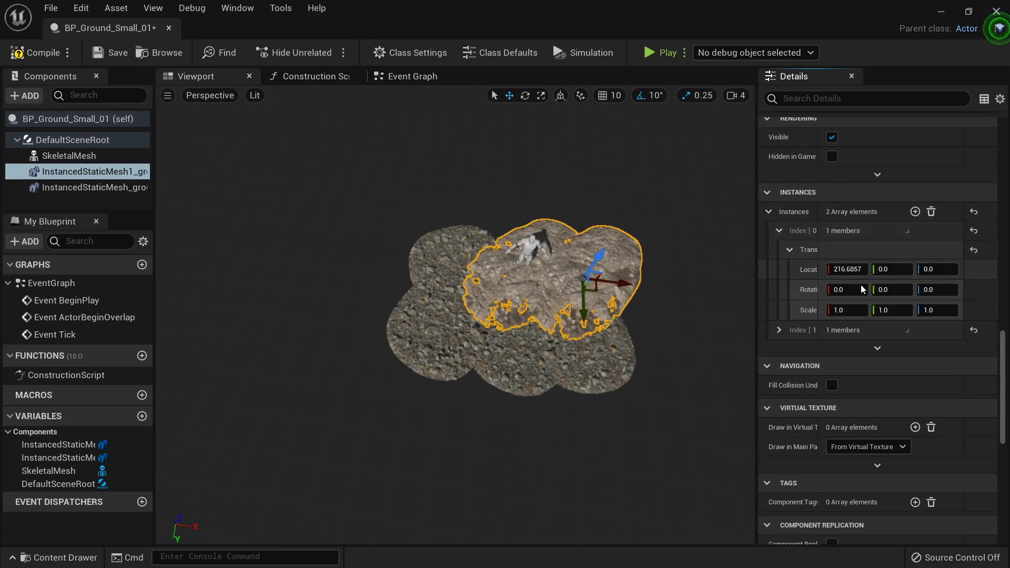
# - Offset the second rock to X -237.655 with rotation, add a third rotated rock, and compile
pyautogui.click(778, 330)
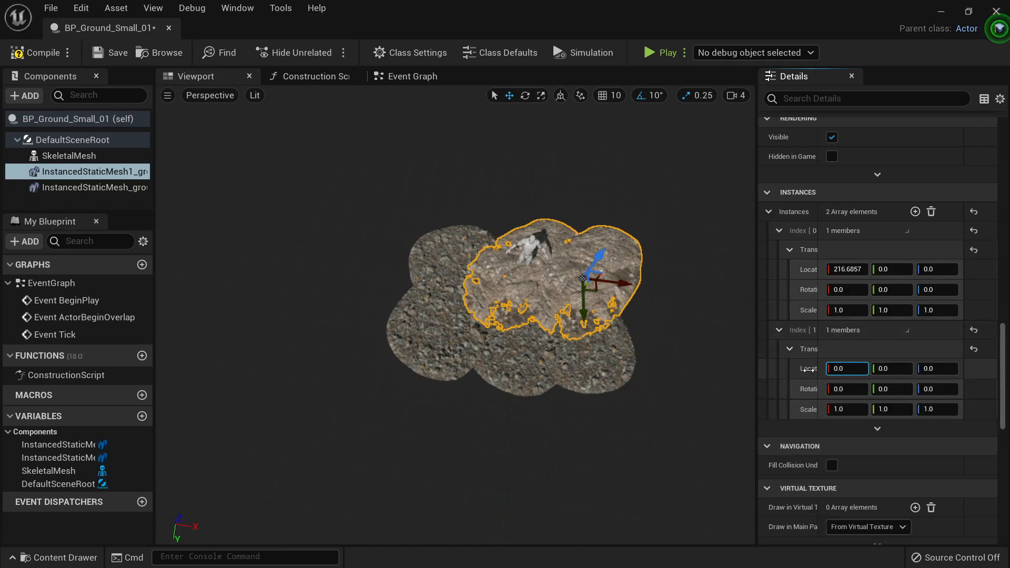
pyautogui.write('-237.655')
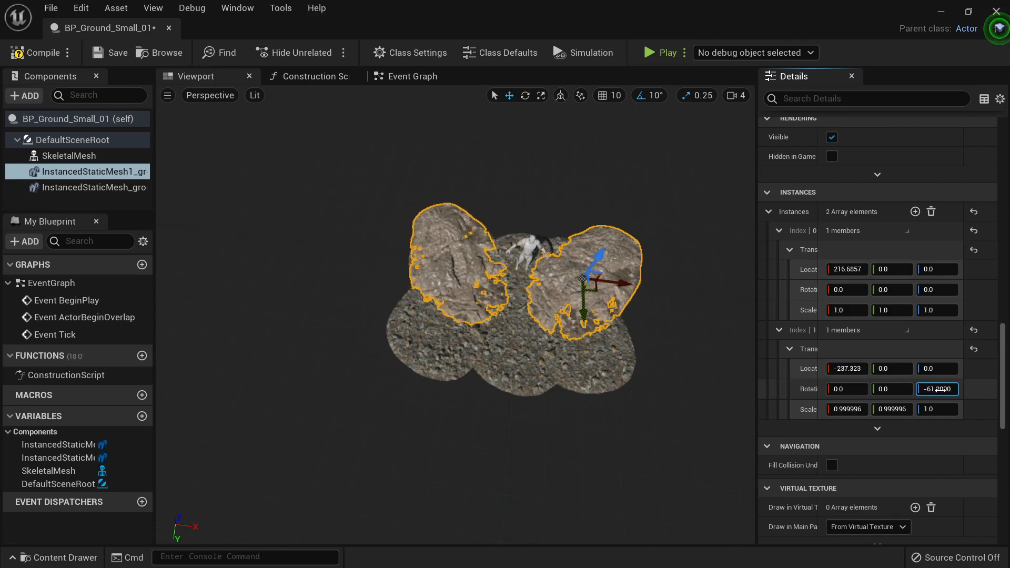
pyautogui.press('Enter')
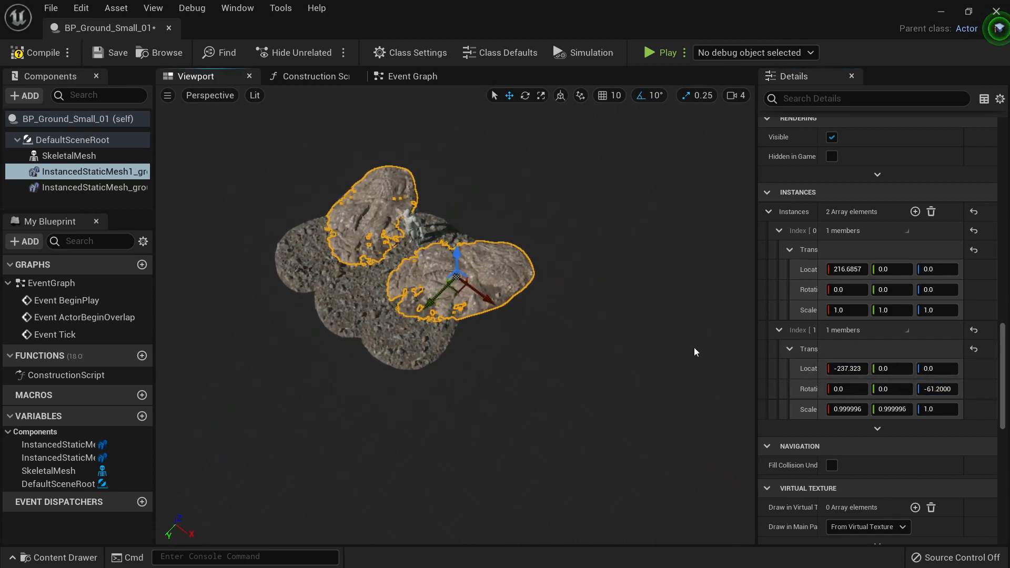
pyautogui.click(915, 212)
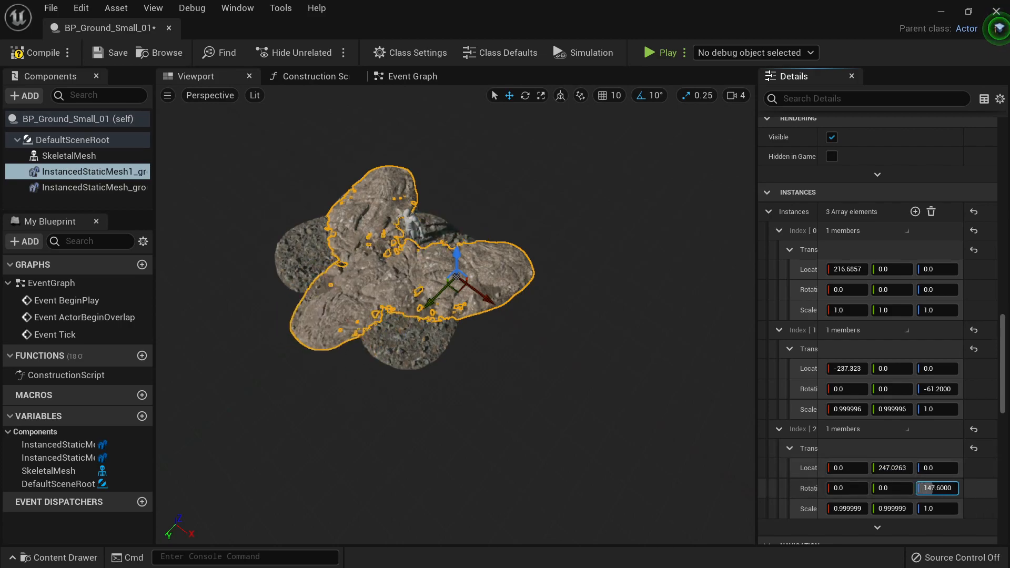
pyautogui.click(94, 187)
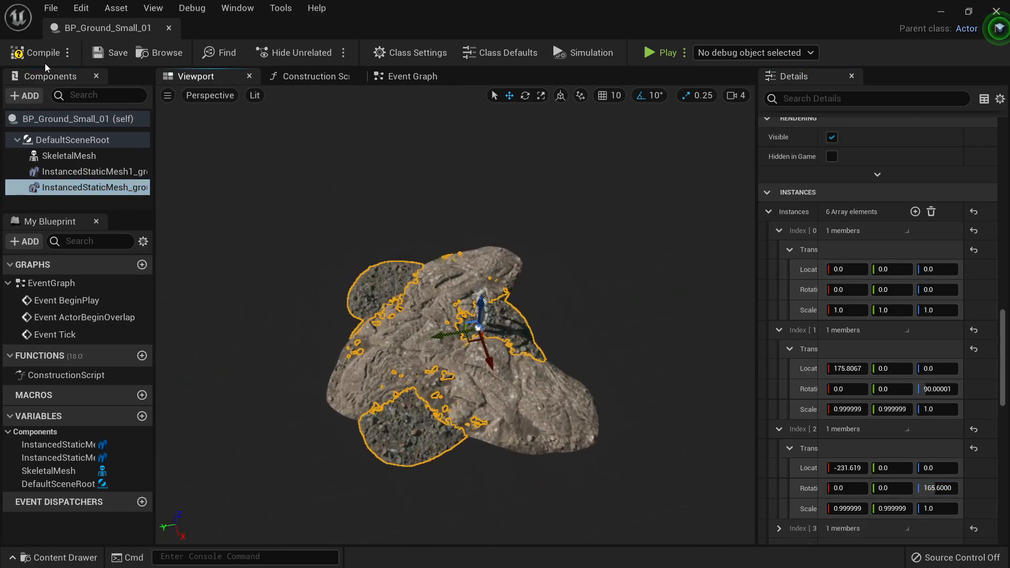
pyautogui.moveTo(73, 140)
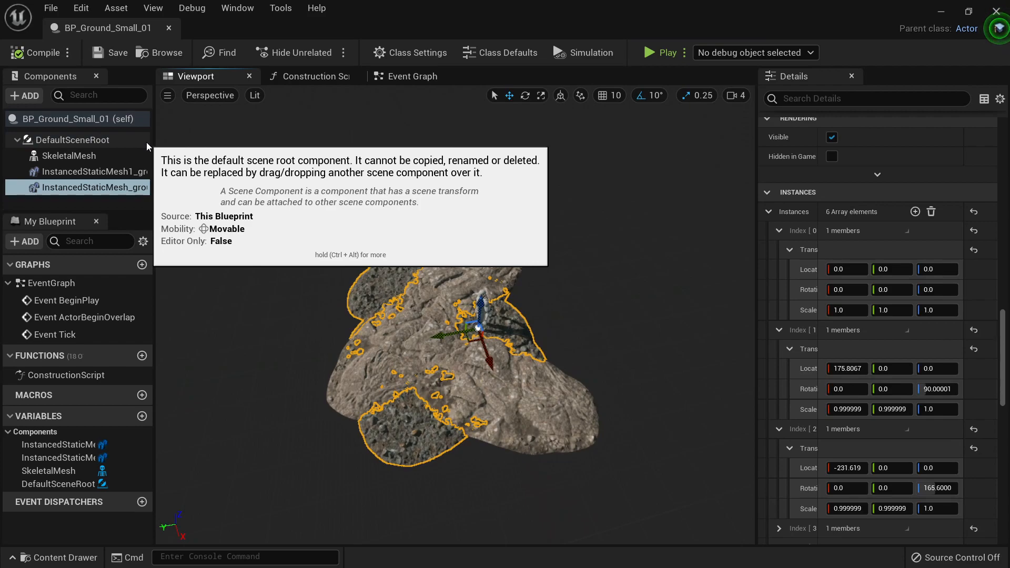
# - Add a Scene component and rename the first instanced rock mesh to ground01
pyautogui.click(24, 94)
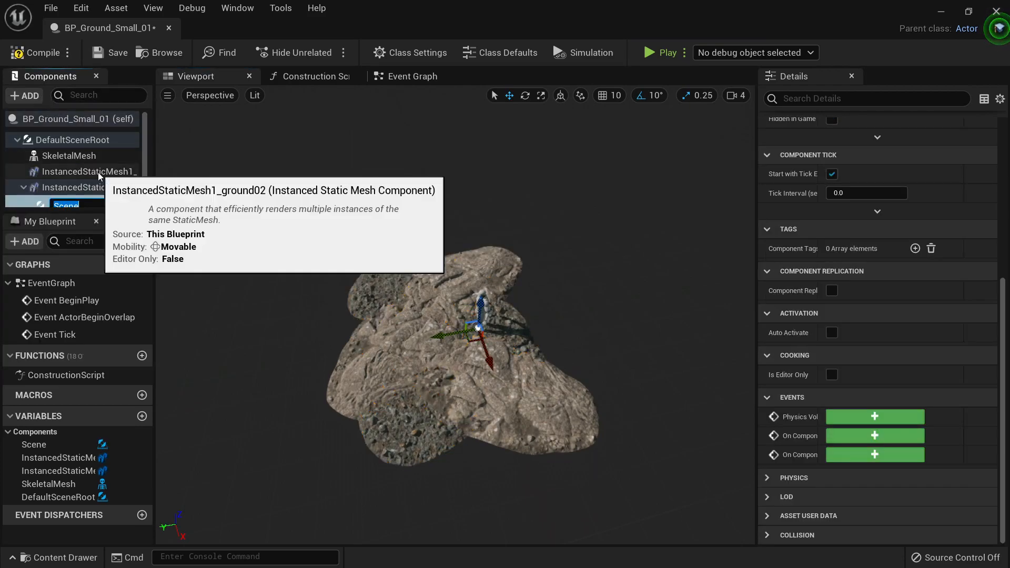
pyautogui.click(79, 184)
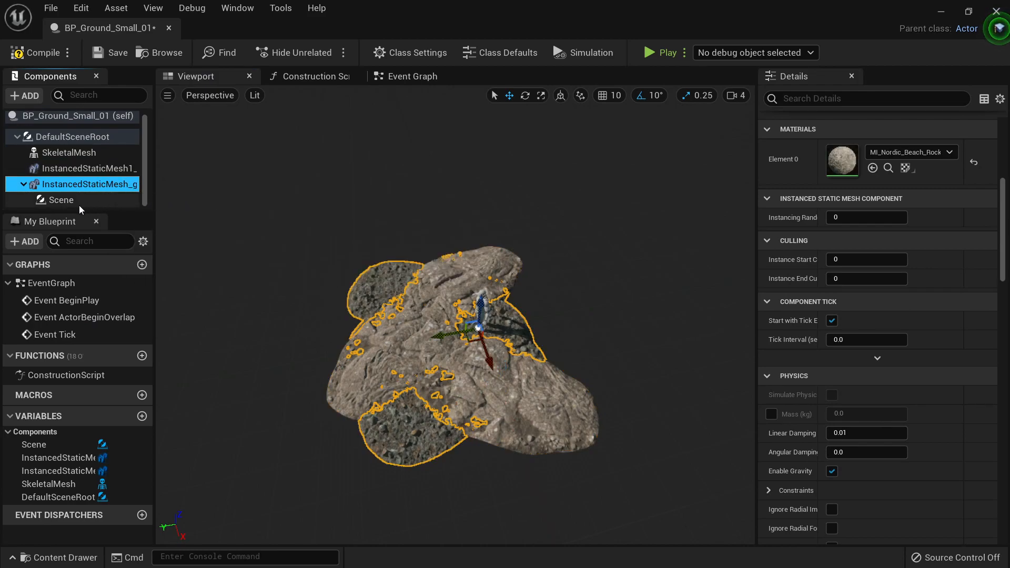
pyautogui.moveTo(101, 184)
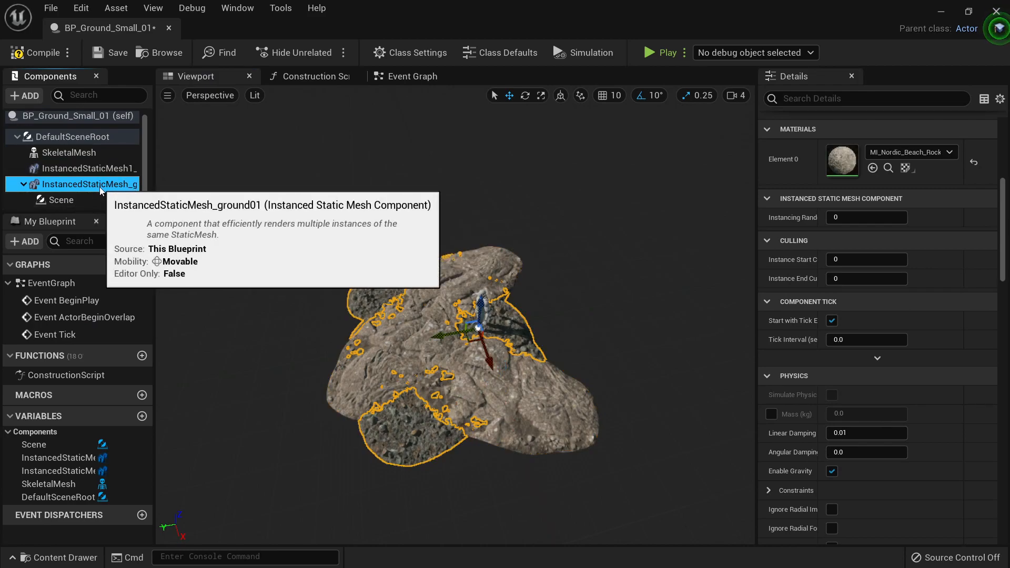
pyautogui.doubleClick(87, 184)
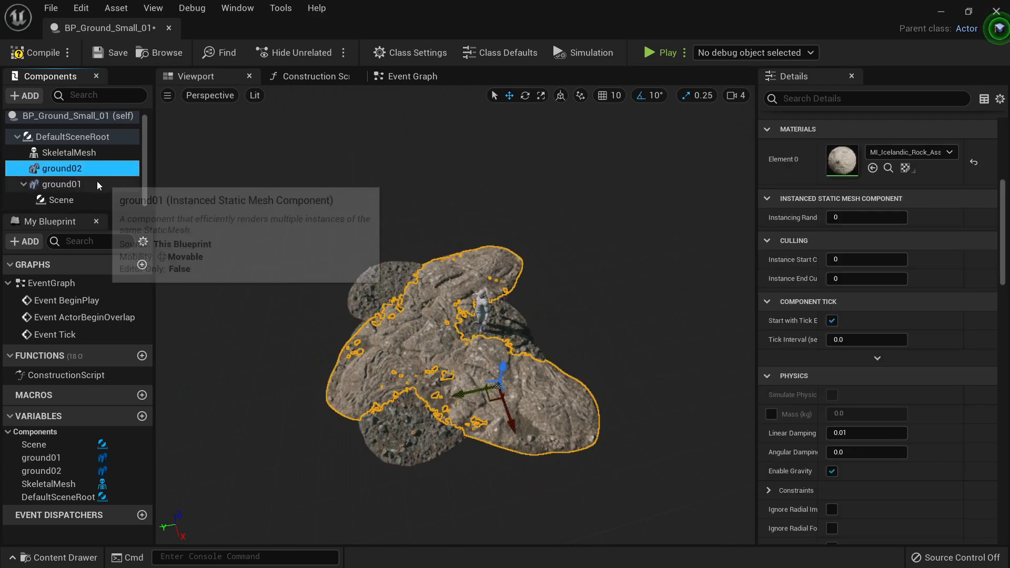
# - Duplicate the rock mesh as ground03 and parent it under the Scene group
pyautogui.rightClick(59, 199)
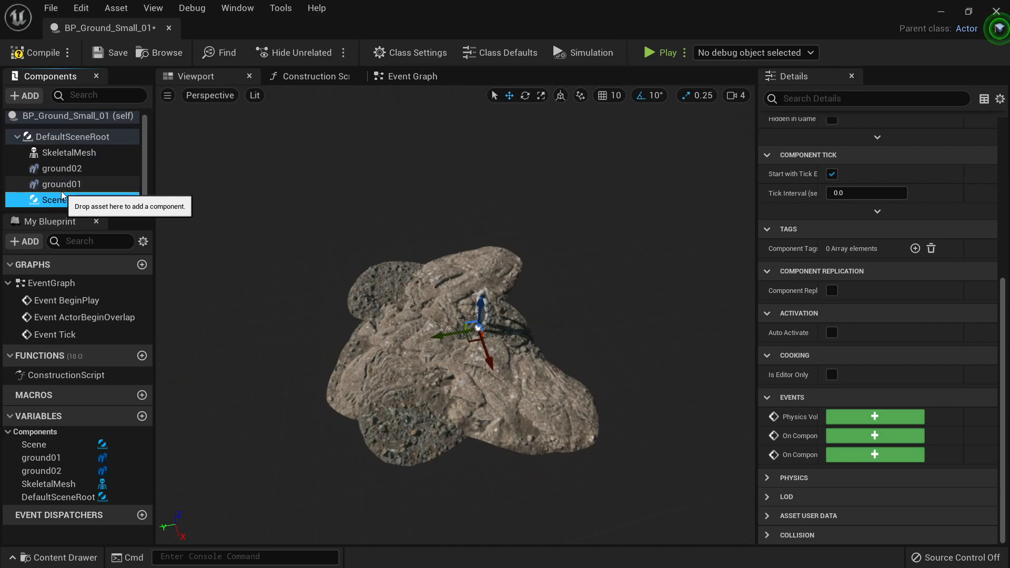
pyautogui.click(61, 184)
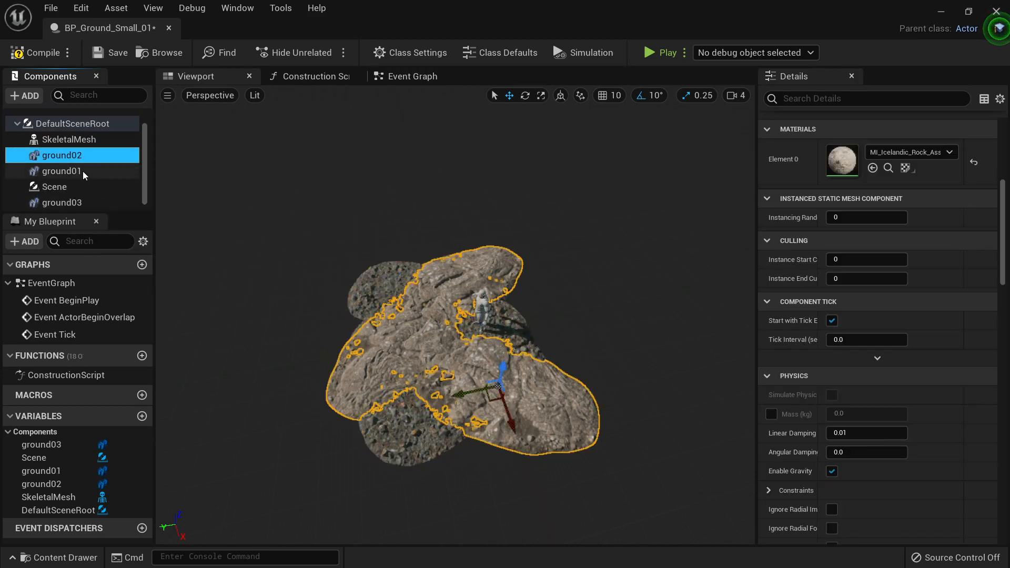
pyautogui.moveTo(62, 202); pyautogui.dragTo(62, 186)
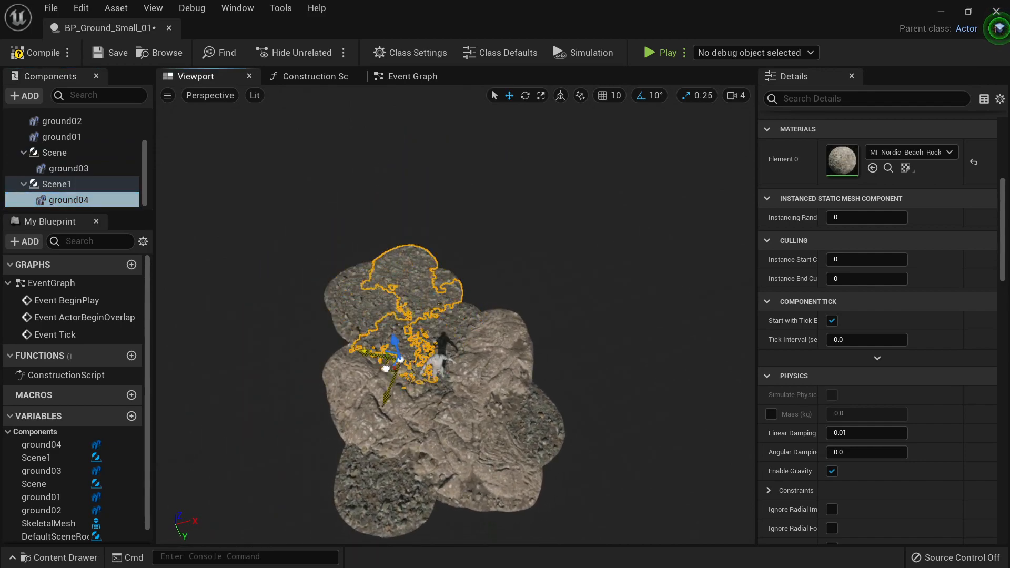
# - Undo the last change and duplicate a rock mesh component as ground05
pyautogui.press('Ctrl+Z')
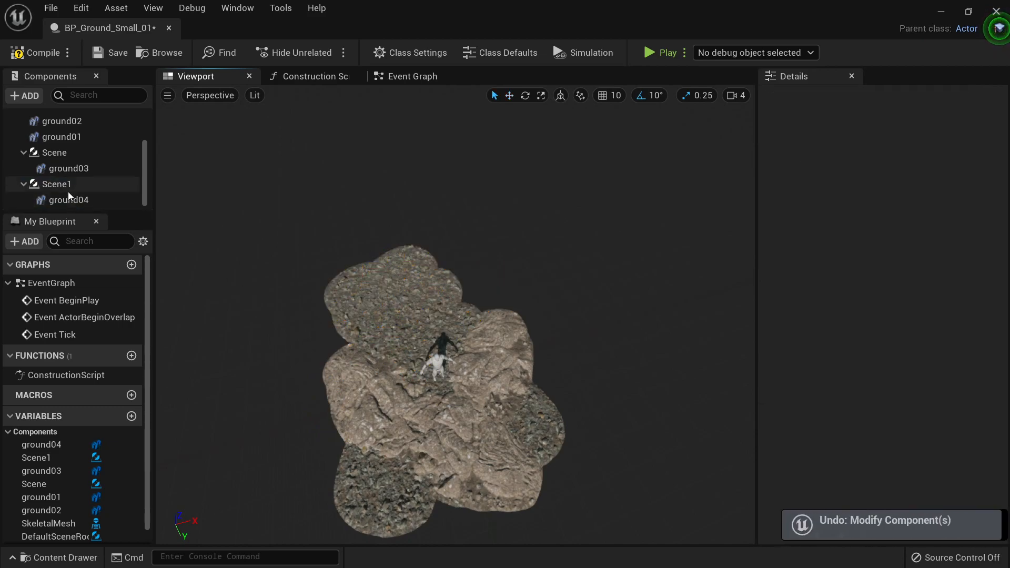
pyautogui.click(55, 183)
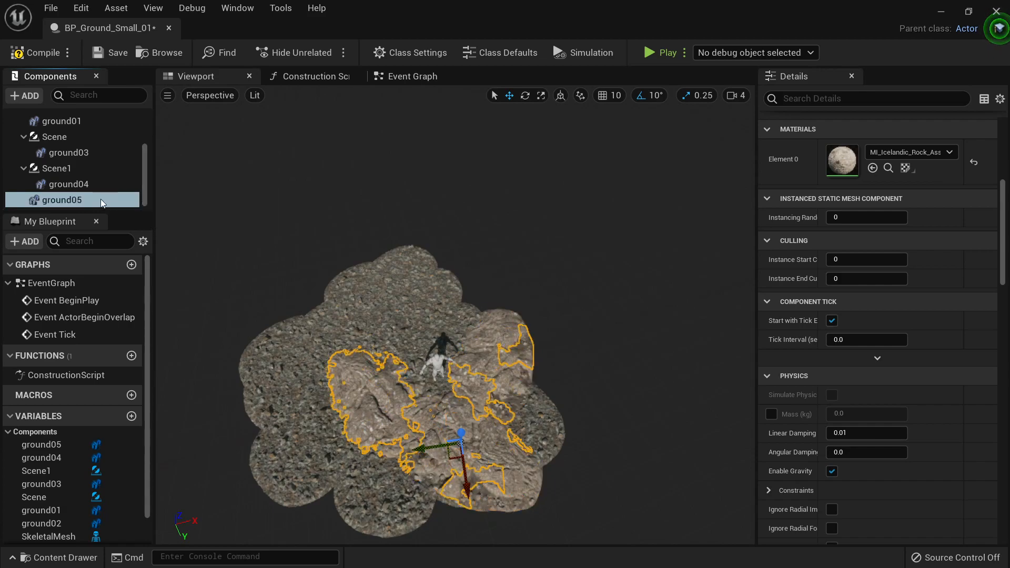
pyautogui.click(57, 168)
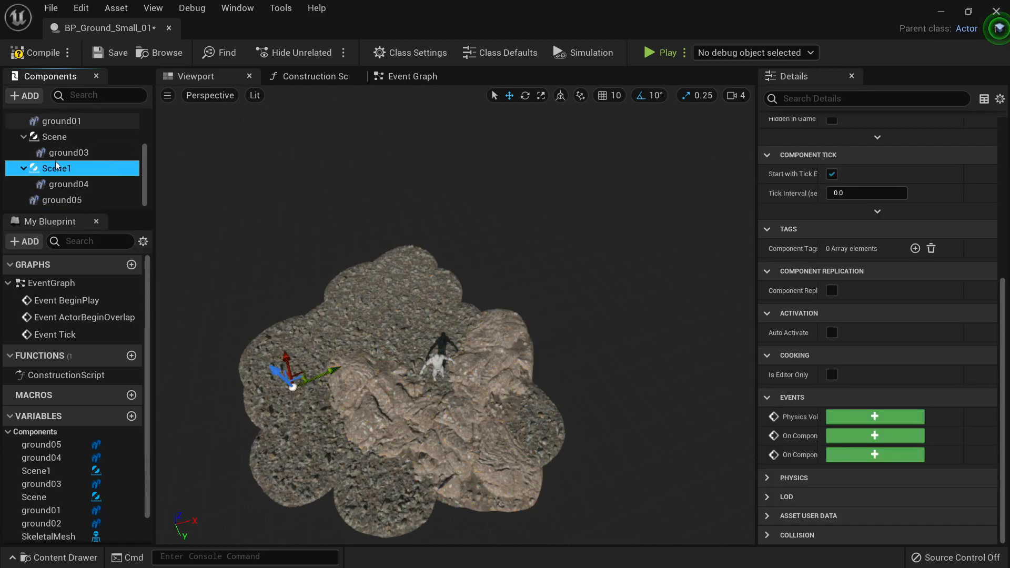
# - Parent ground05 under a new Scene2 group and bring up the Icelandic rock mesh asset
pyautogui.click(61, 184)
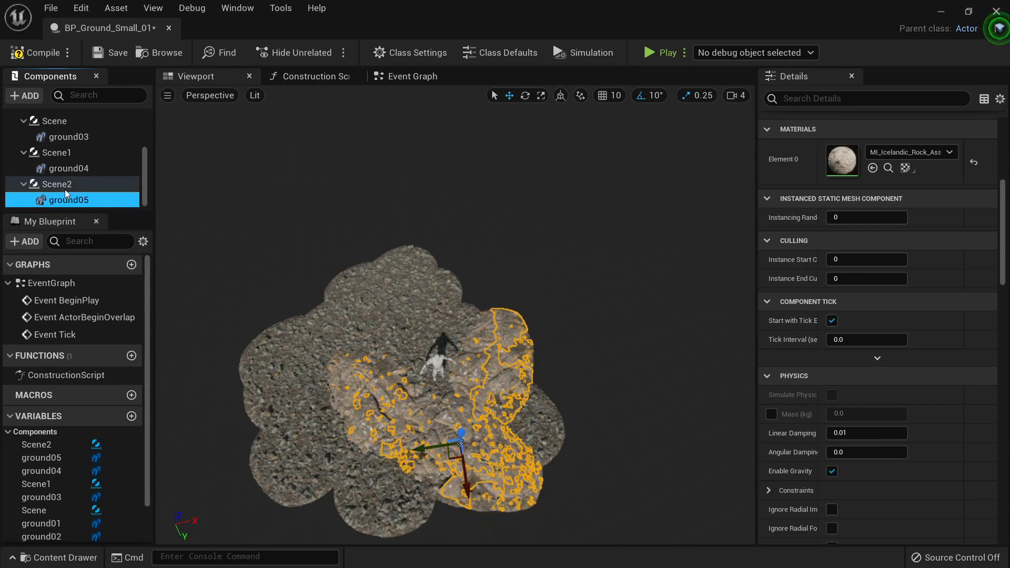
pyautogui.click(55, 184)
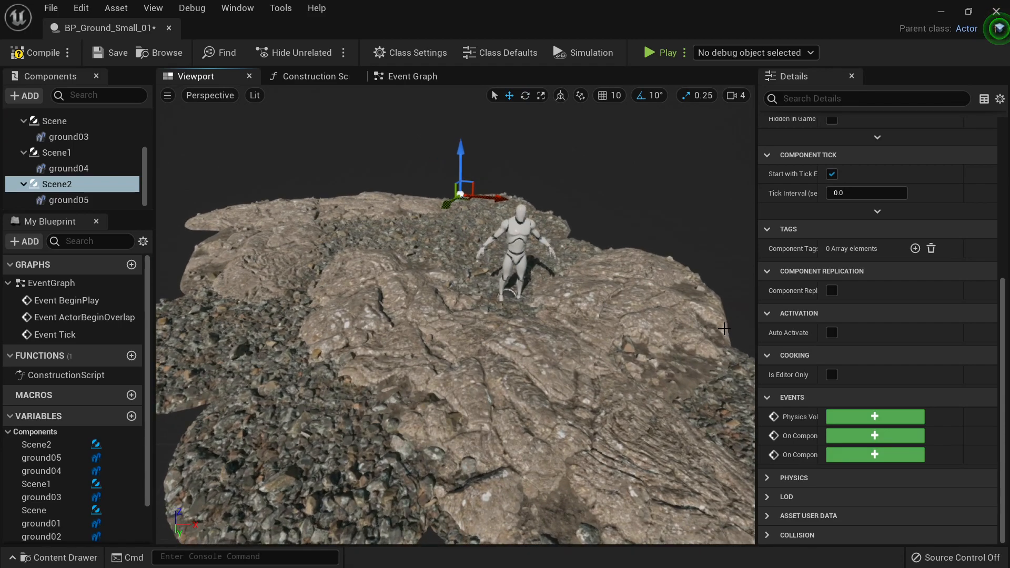
pyautogui.click(69, 200)
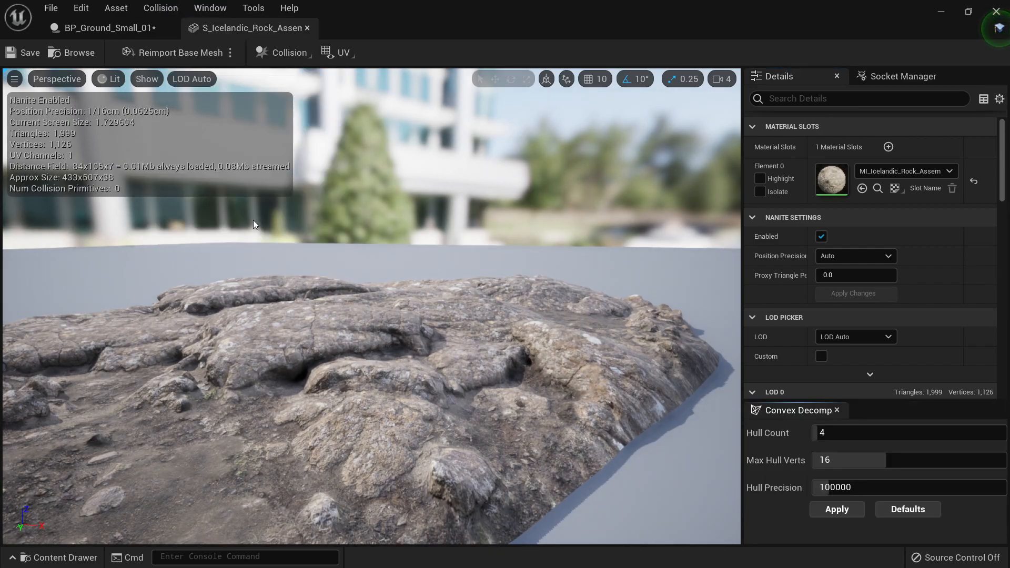
# - Apply Convex Decomposition with Hull Count 4 to S_Icelandic_Rock_Assembly, then move on to the gravel mesh
pyautogui.click(837, 509)
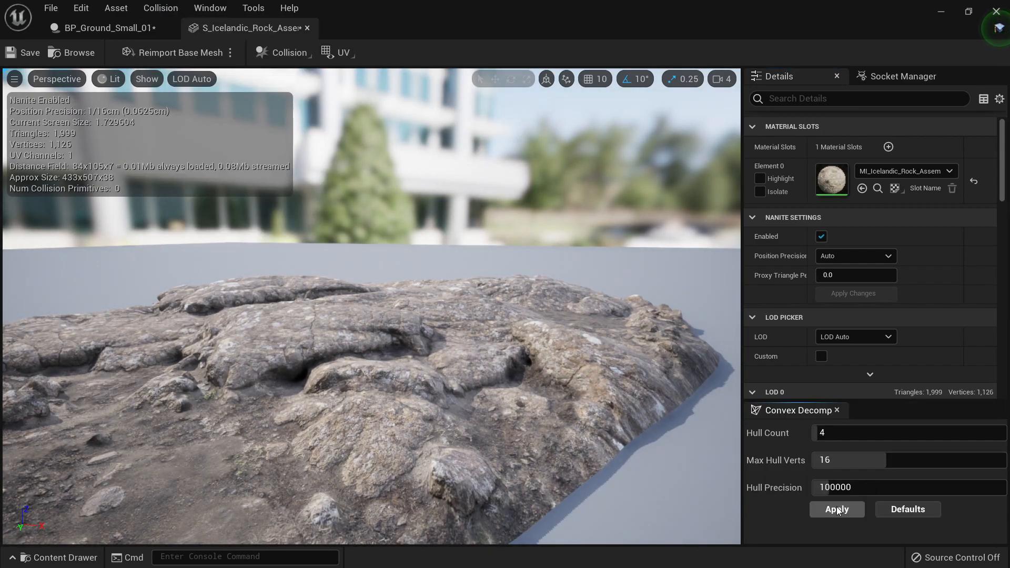
pyautogui.click(837, 509)
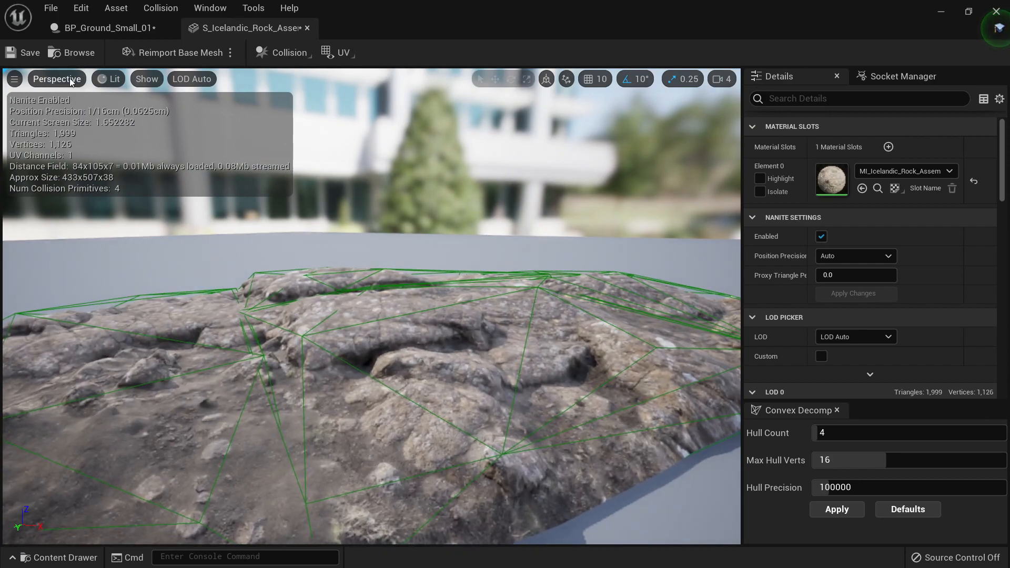
pyautogui.moveTo(306, 29)
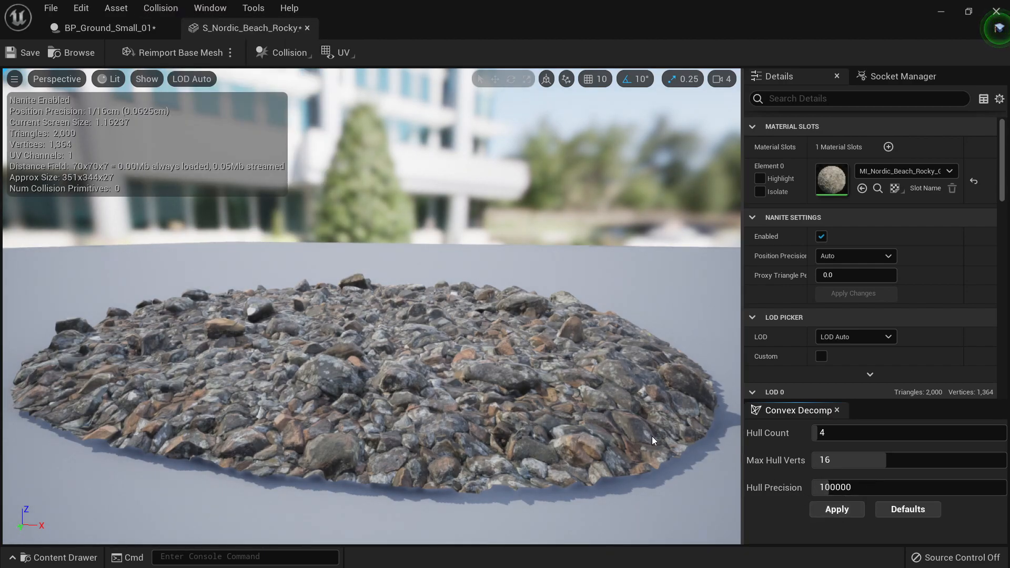
pyautogui.click(103, 28)
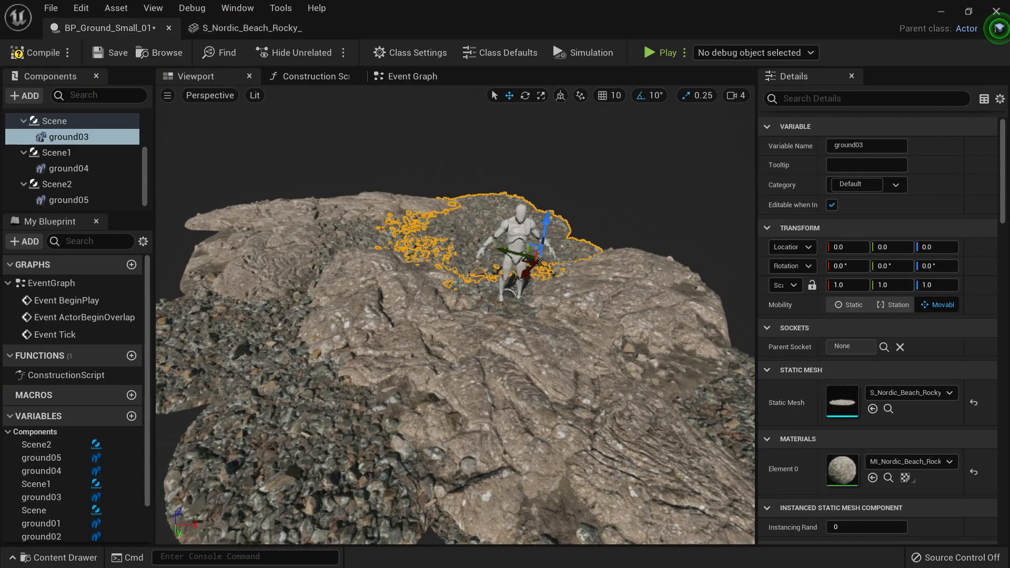
# - Switch to the speed01 canyon level with BP_Ground_Small_01 placed on the floor
pyautogui.click(32, 52)
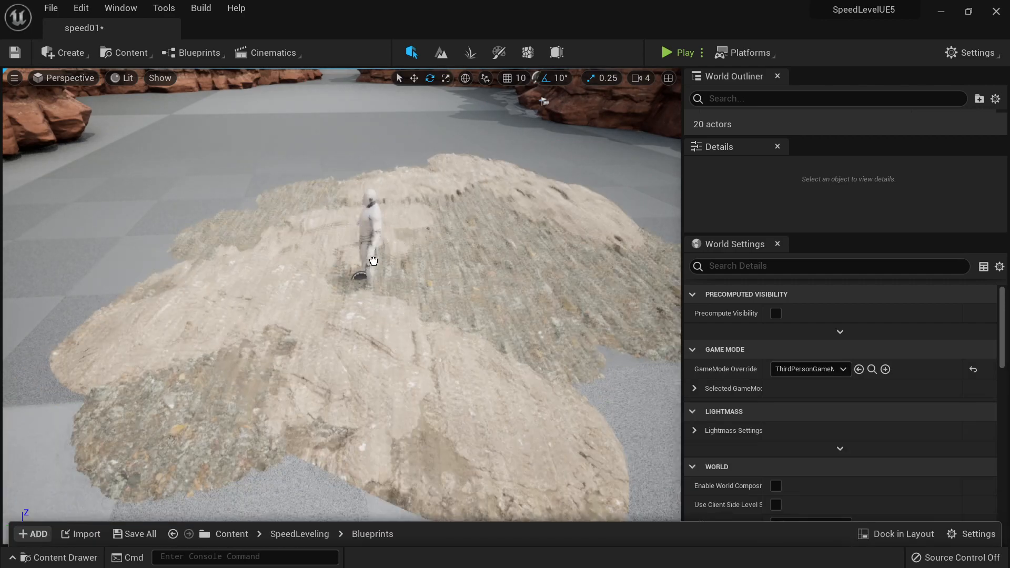
# - Select the placed patch, locate BP_Ground_Small_01 in the Content Drawer and place a second copy in the level
pyautogui.click(359, 277)
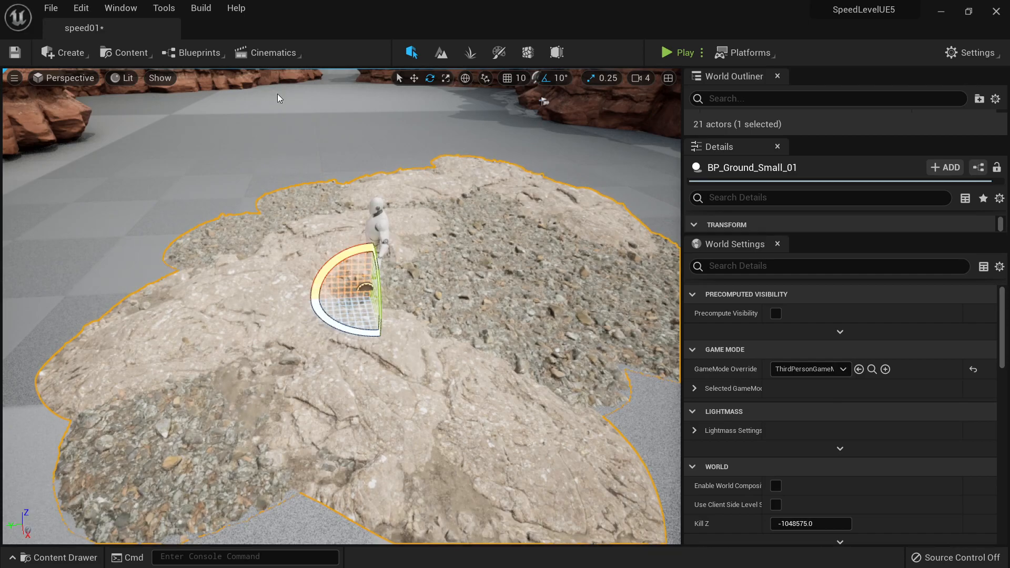
pyautogui.scroll(-3)
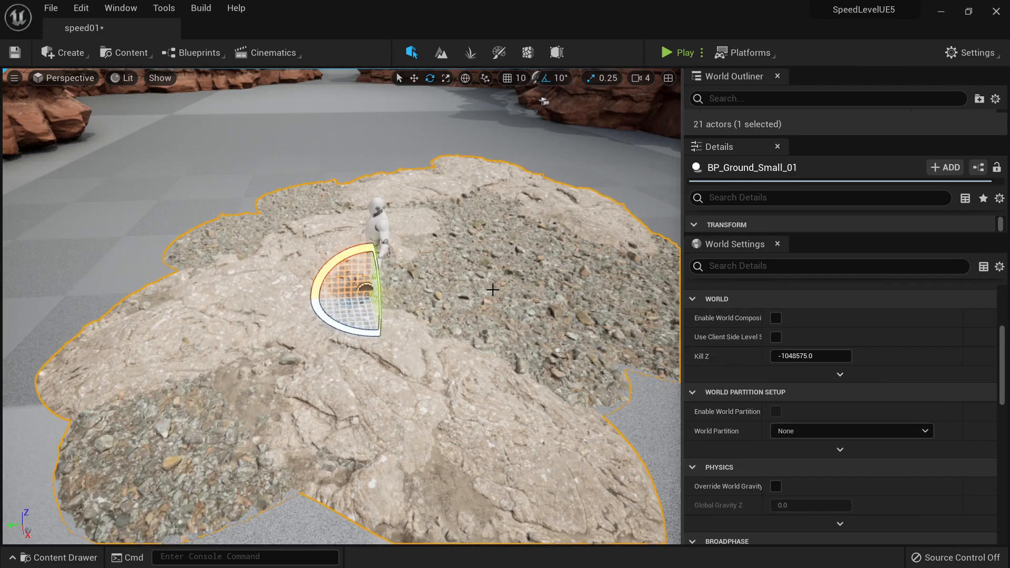
pyautogui.click(66, 557)
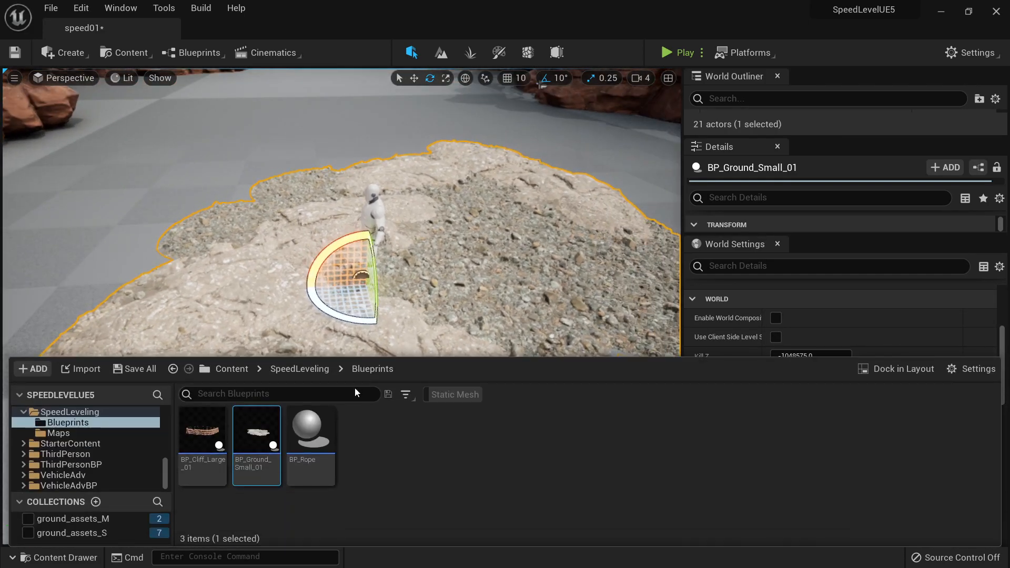
pyautogui.doubleClick(256, 428)
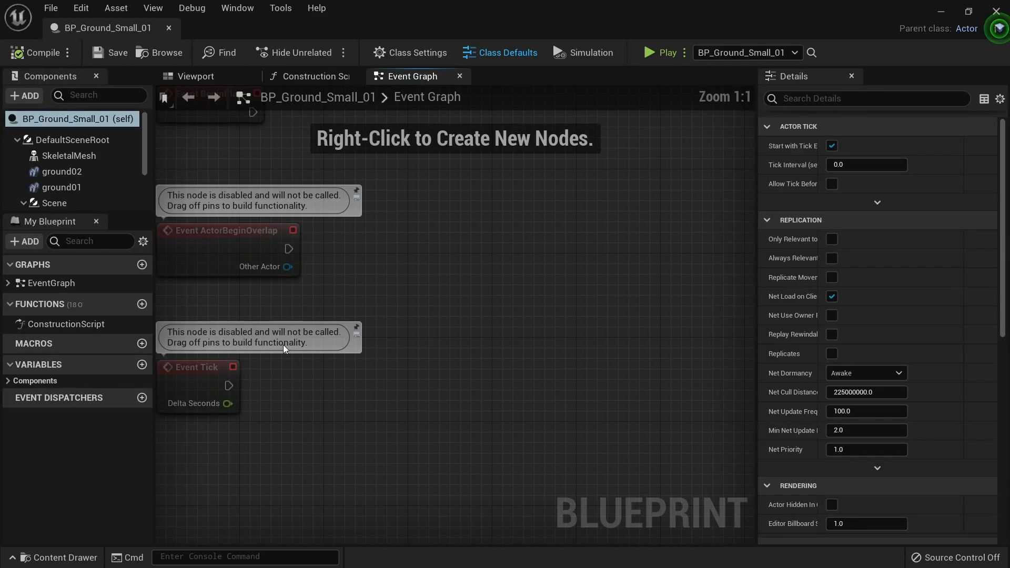
pyautogui.click(67, 156)
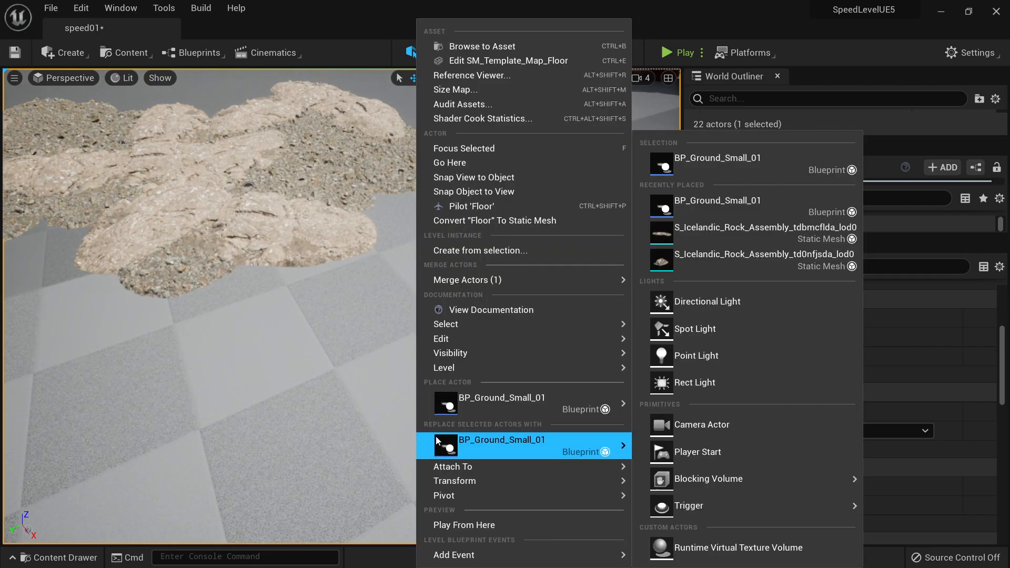
# - Alt-drag the selected BP_Ground_Small actors to duplicate patches along the canyon floor
pyautogui.click(464, 525)
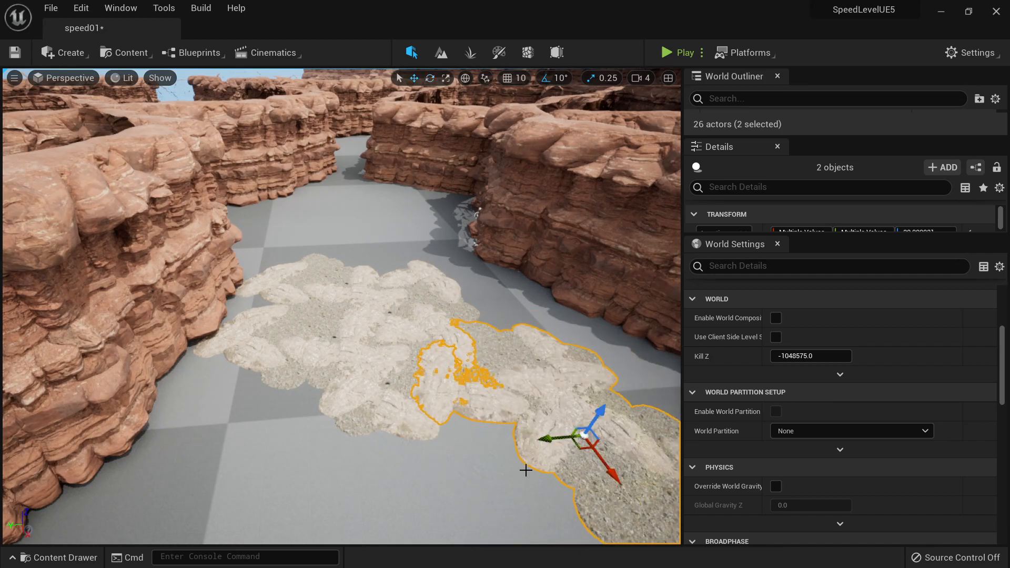
pyautogui.moveTo(579, 438); pyautogui.dragTo(586, 457)
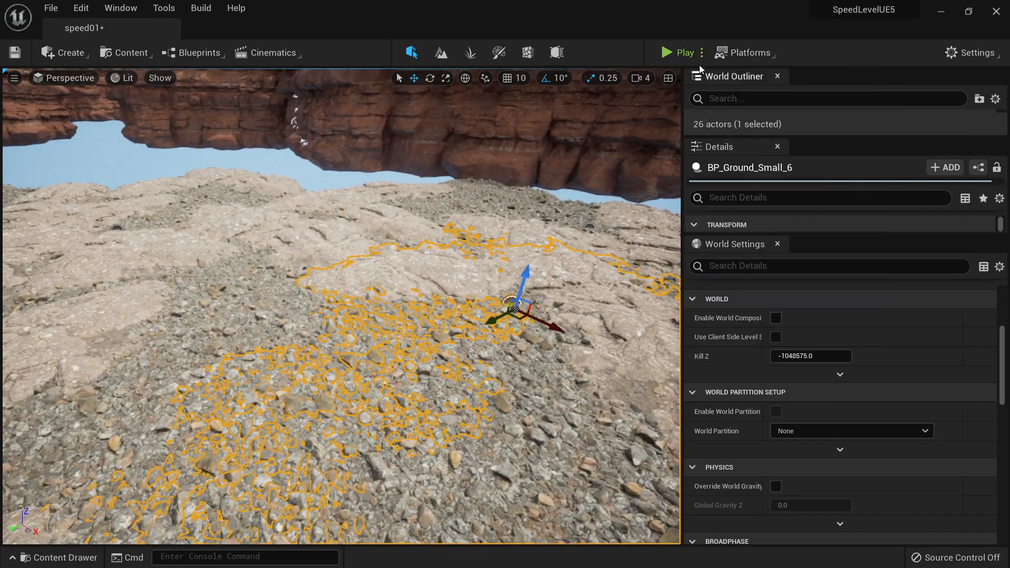
pyautogui.click(667, 52)
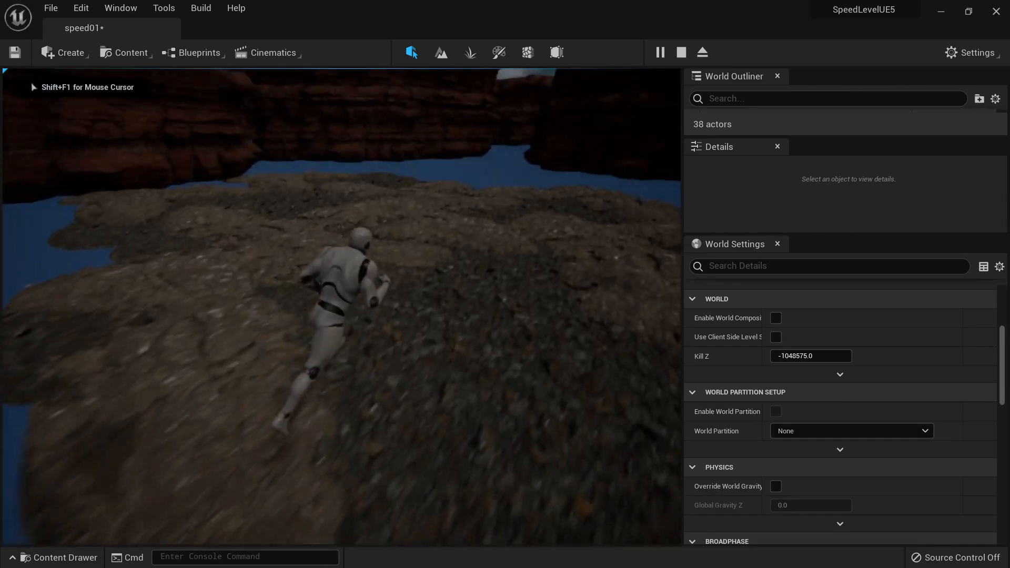
pyautogui.click(681, 52)
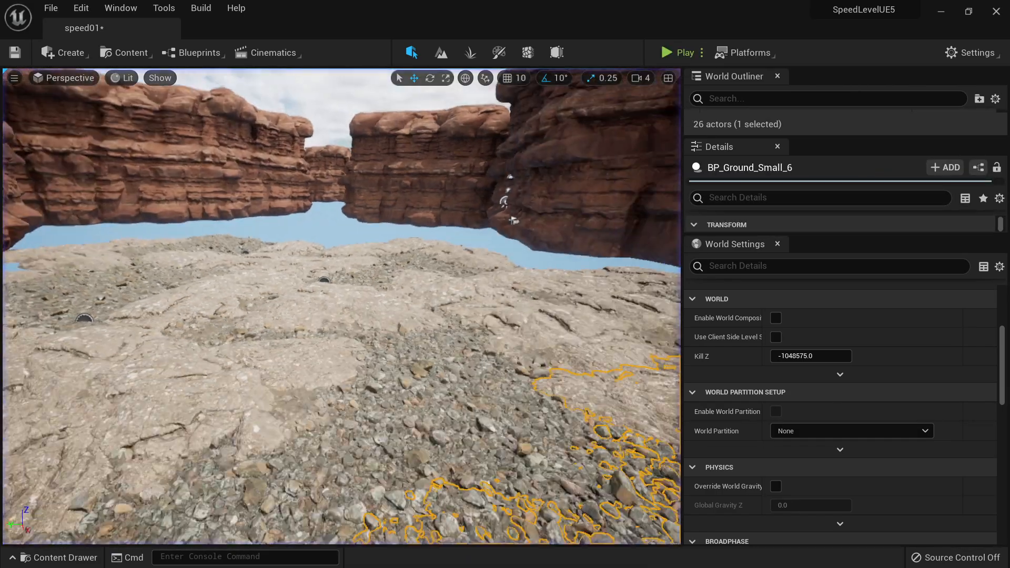